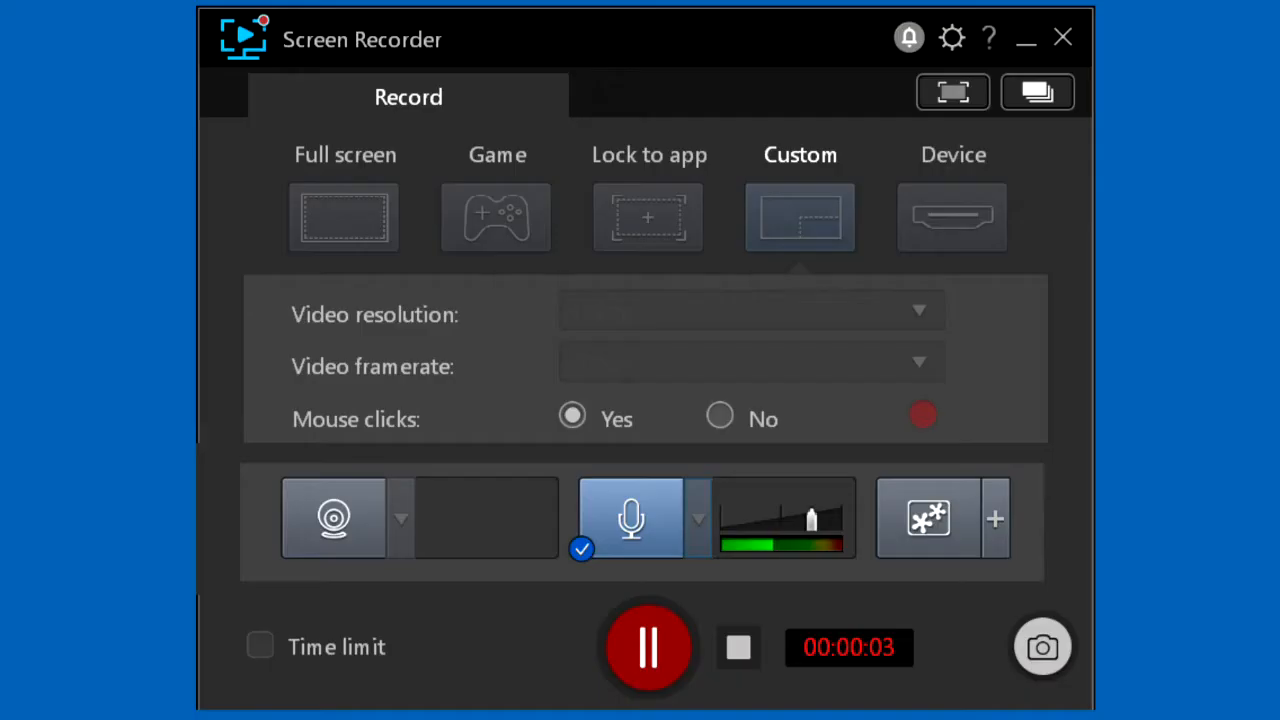
mouse_move(265, 228)
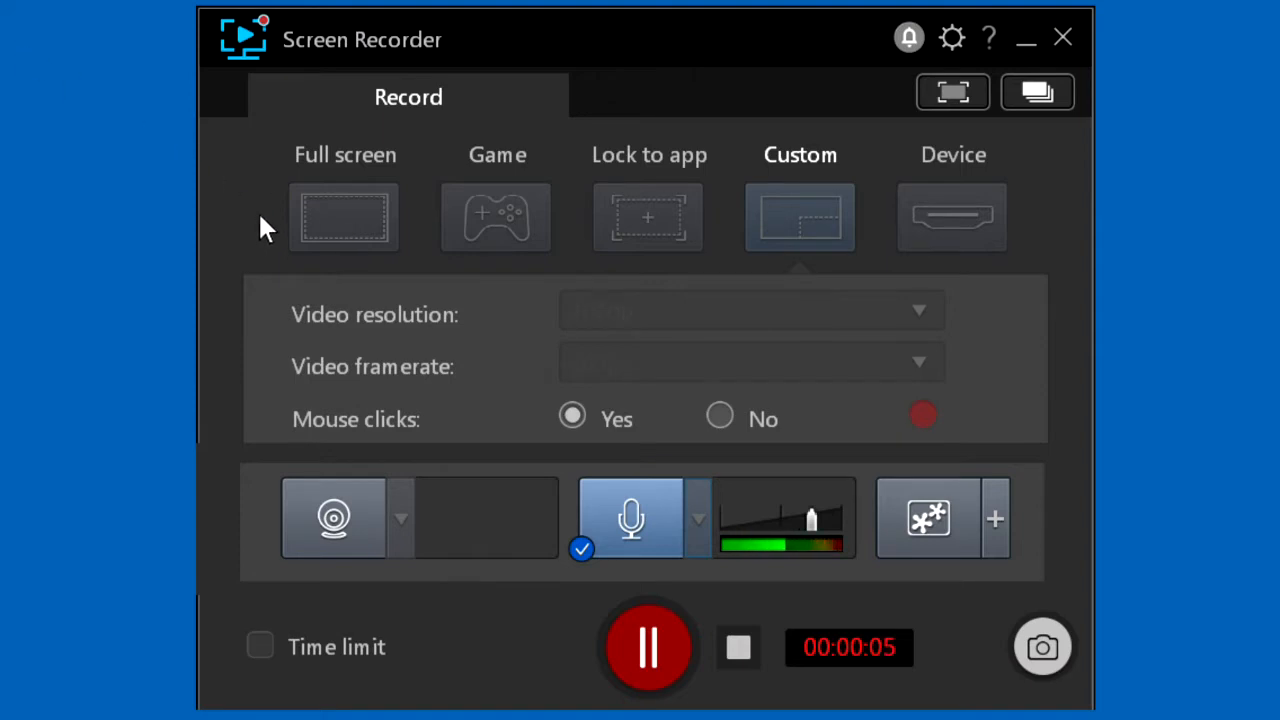
mouse_move(345, 260)
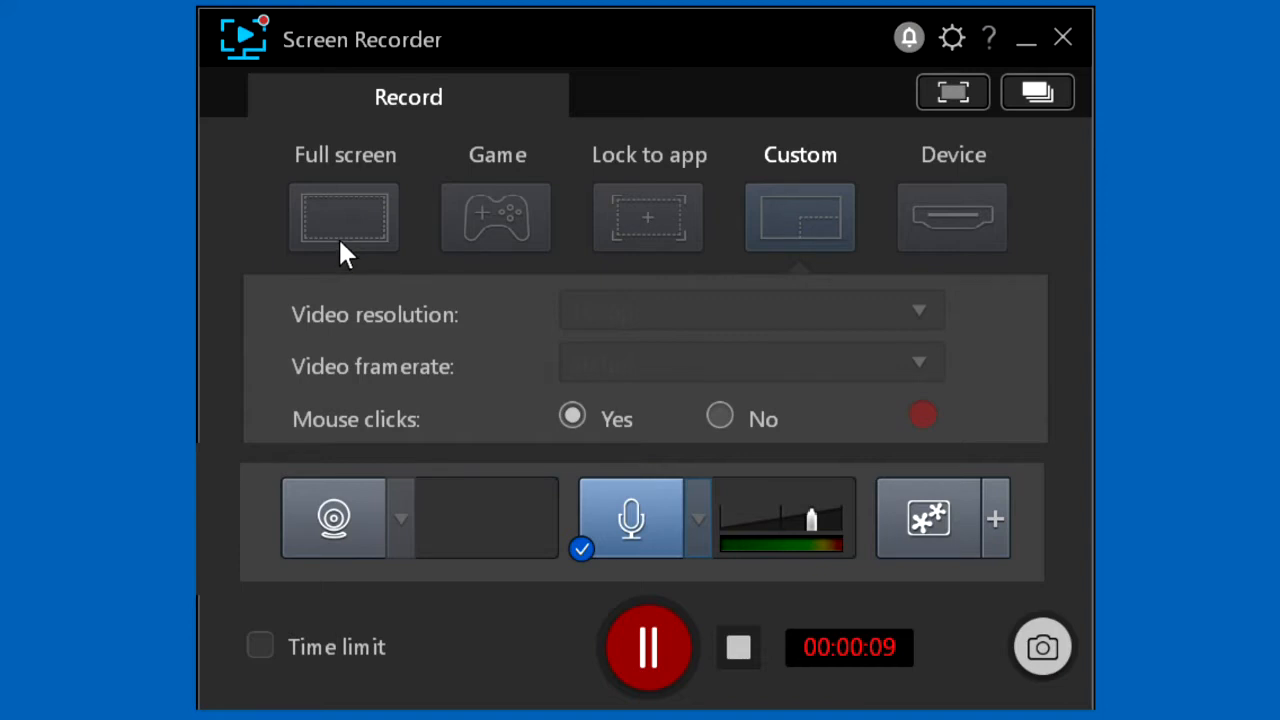
mouse_move(845, 230)
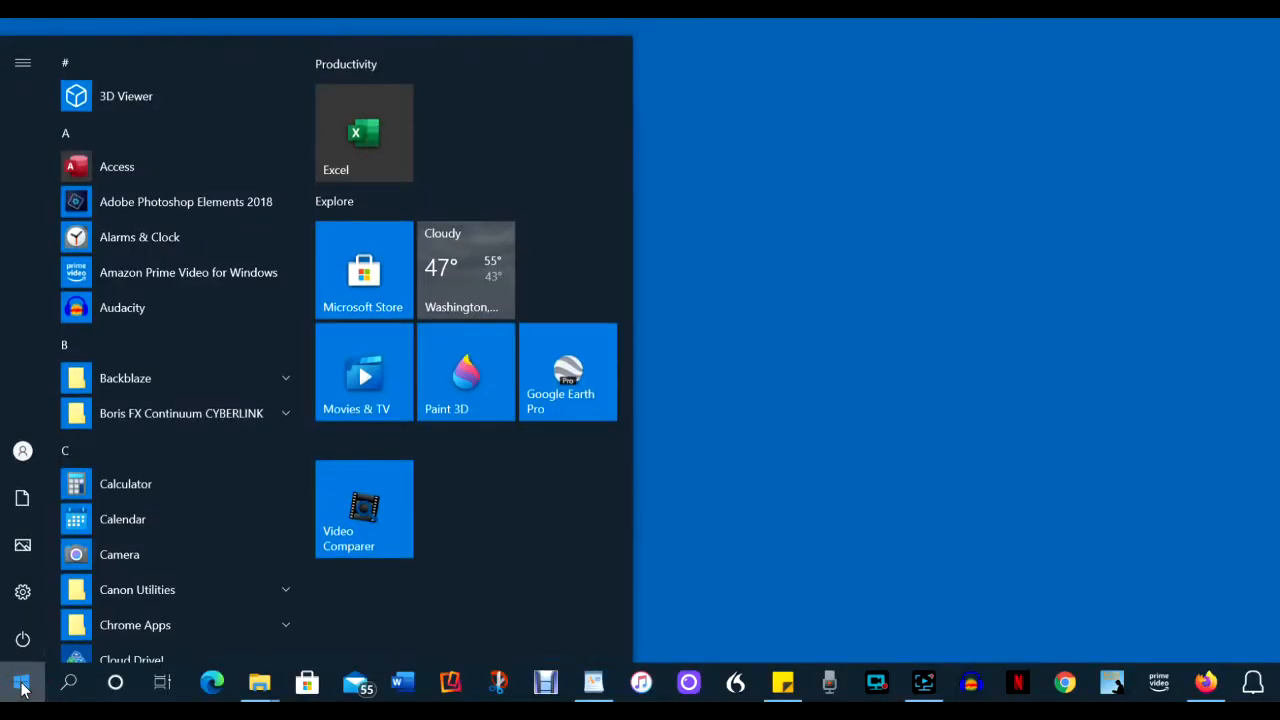
Step: Scroll the Start menu app list to CyberLink Screen Recorder 4 and launch it
scroll(down, 3)
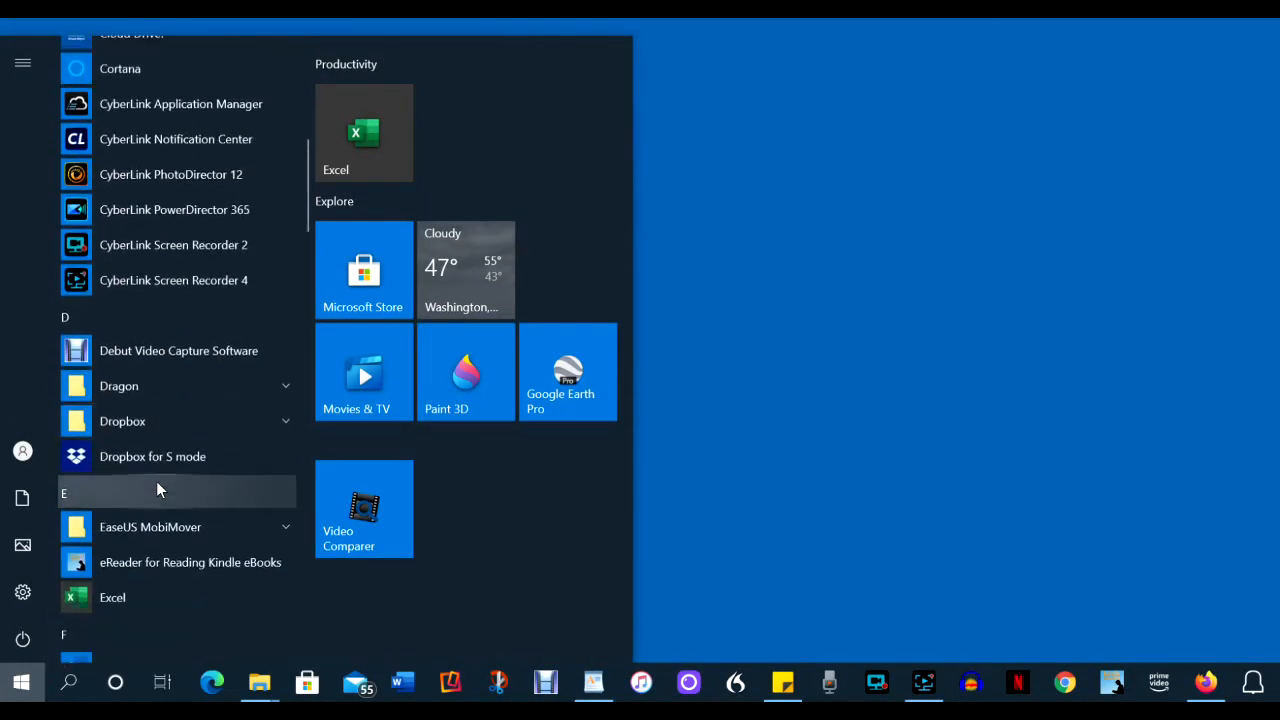
right_click(173, 280)
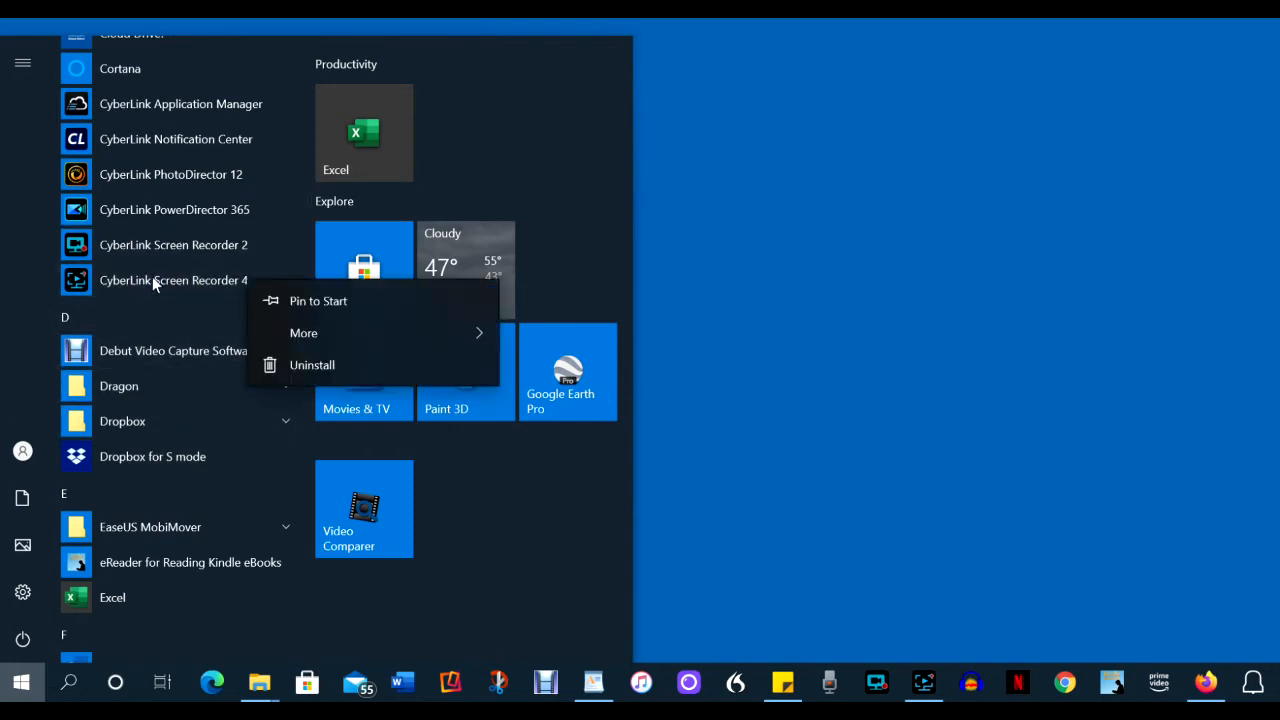
click(303, 332)
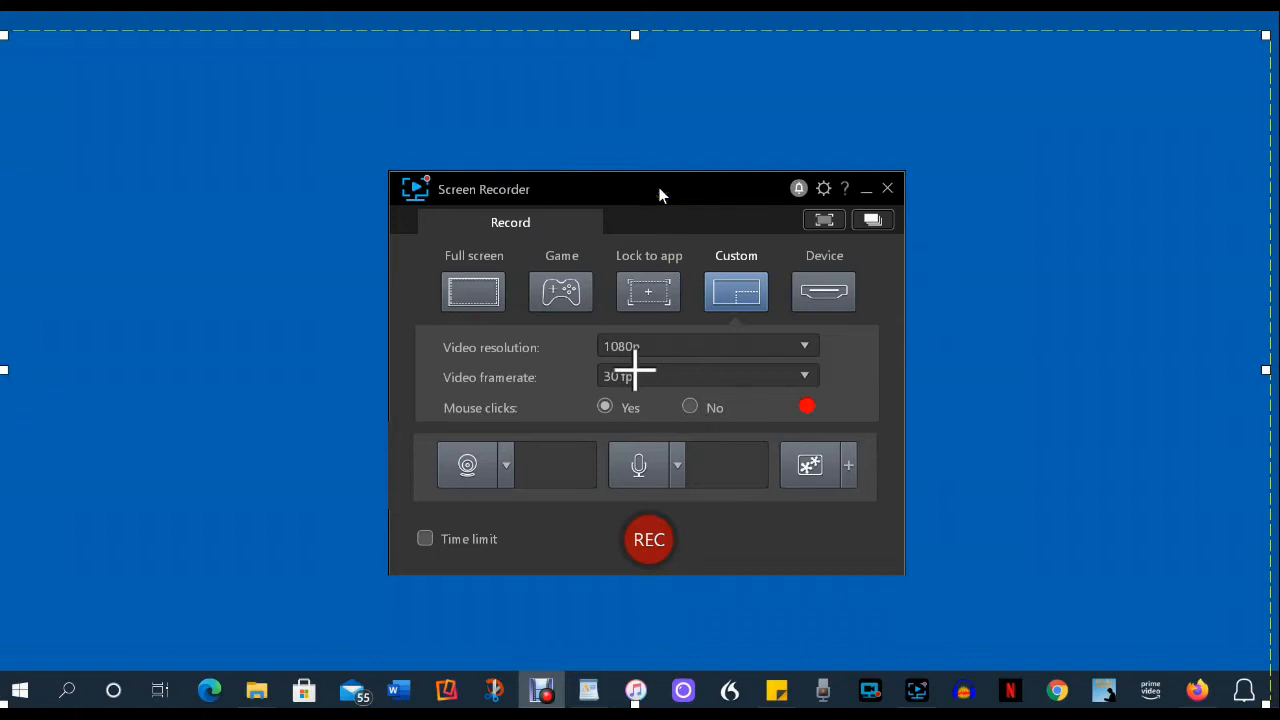
mouse_move(645, 191)
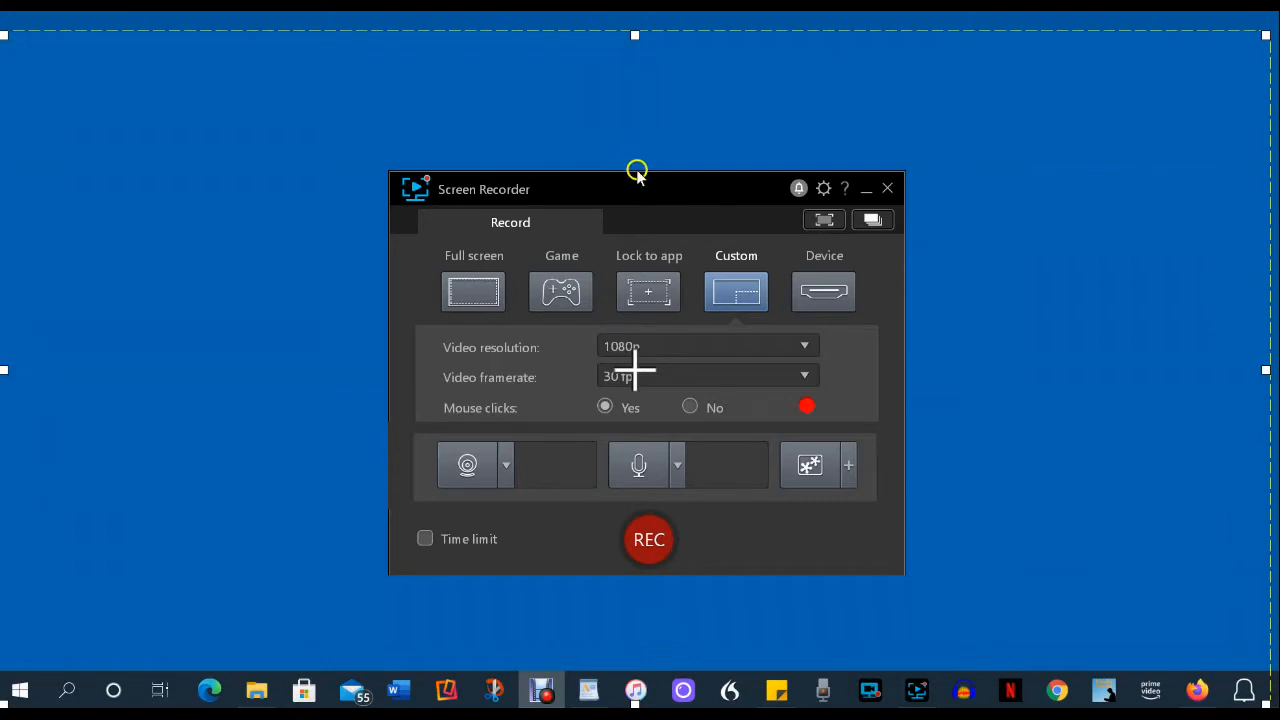
mouse_move(765, 210)
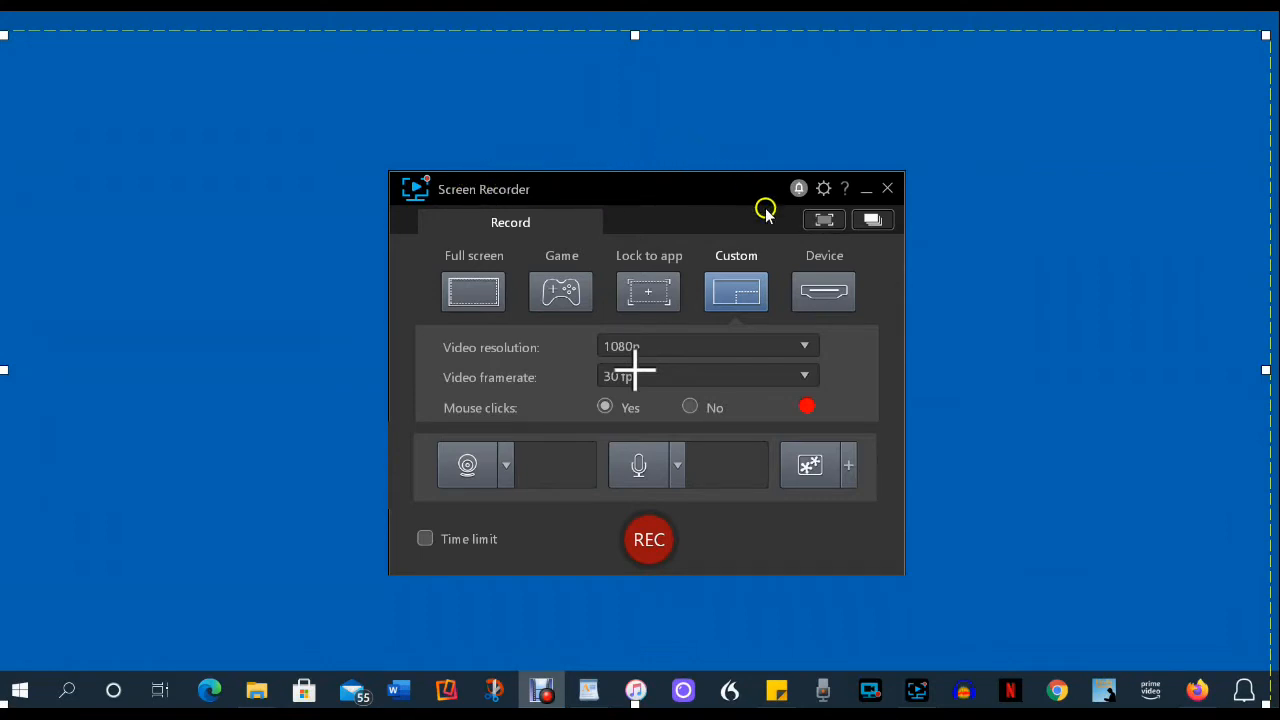
mouse_move(654, 188)
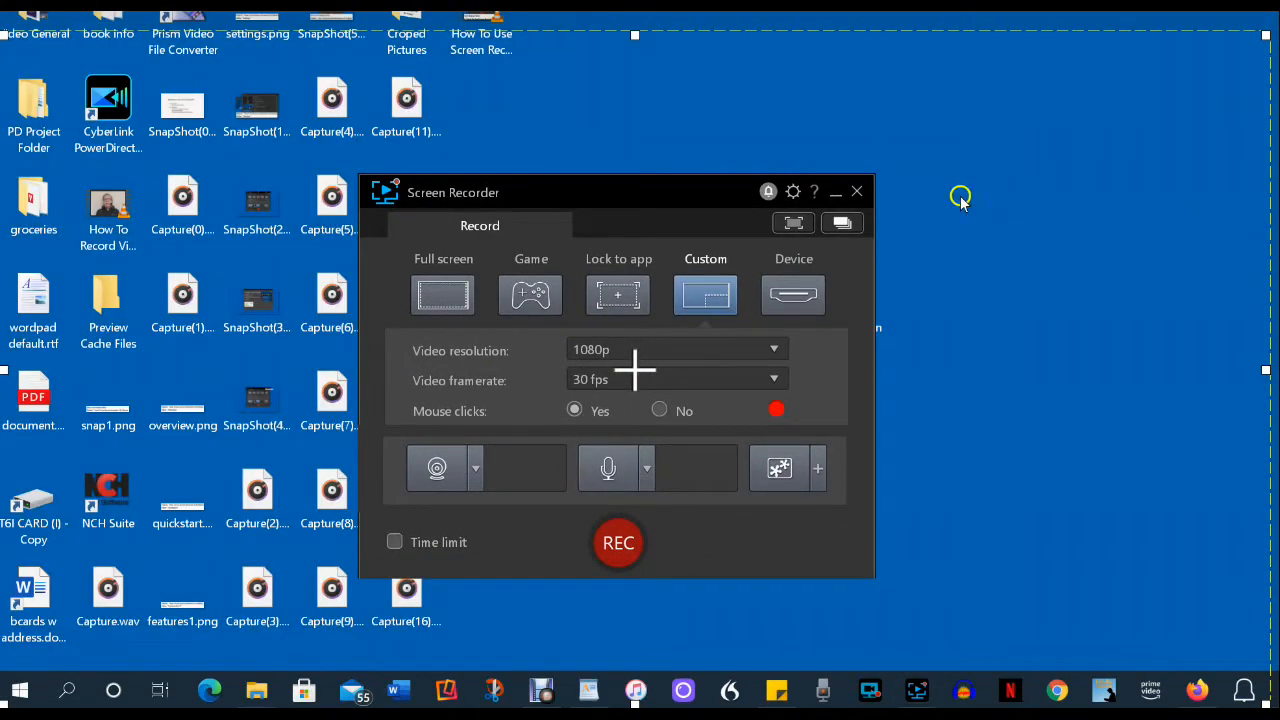
mouse_move(583, 78)
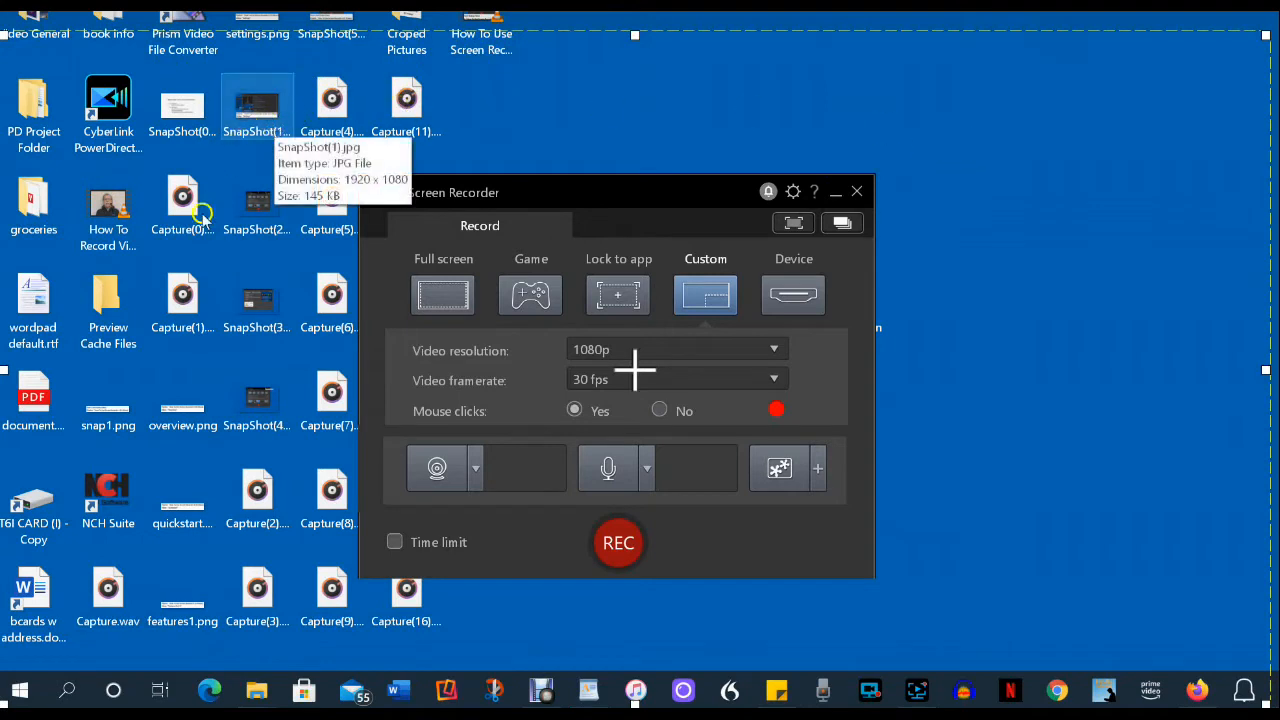
mouse_move(138, 268)
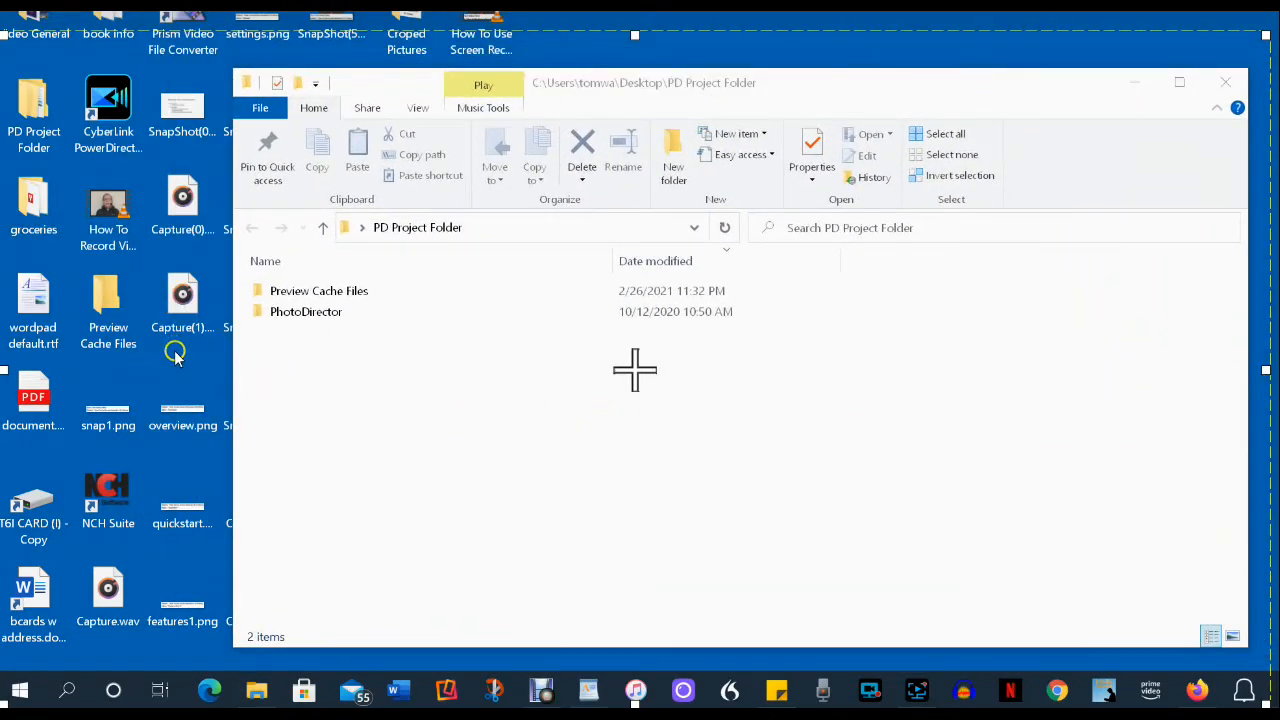
Step: Turn off Show desktop icons from the desktop's View menu
right_click(175, 355)
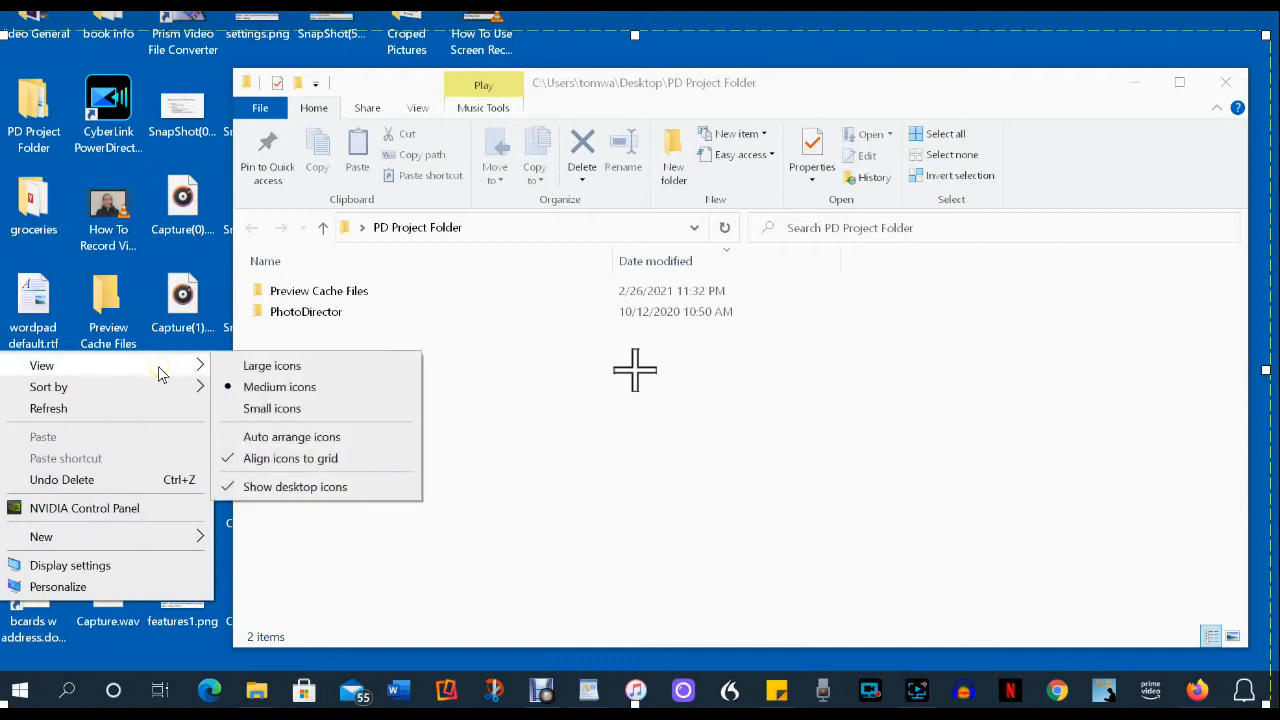
mouse_move(295, 486)
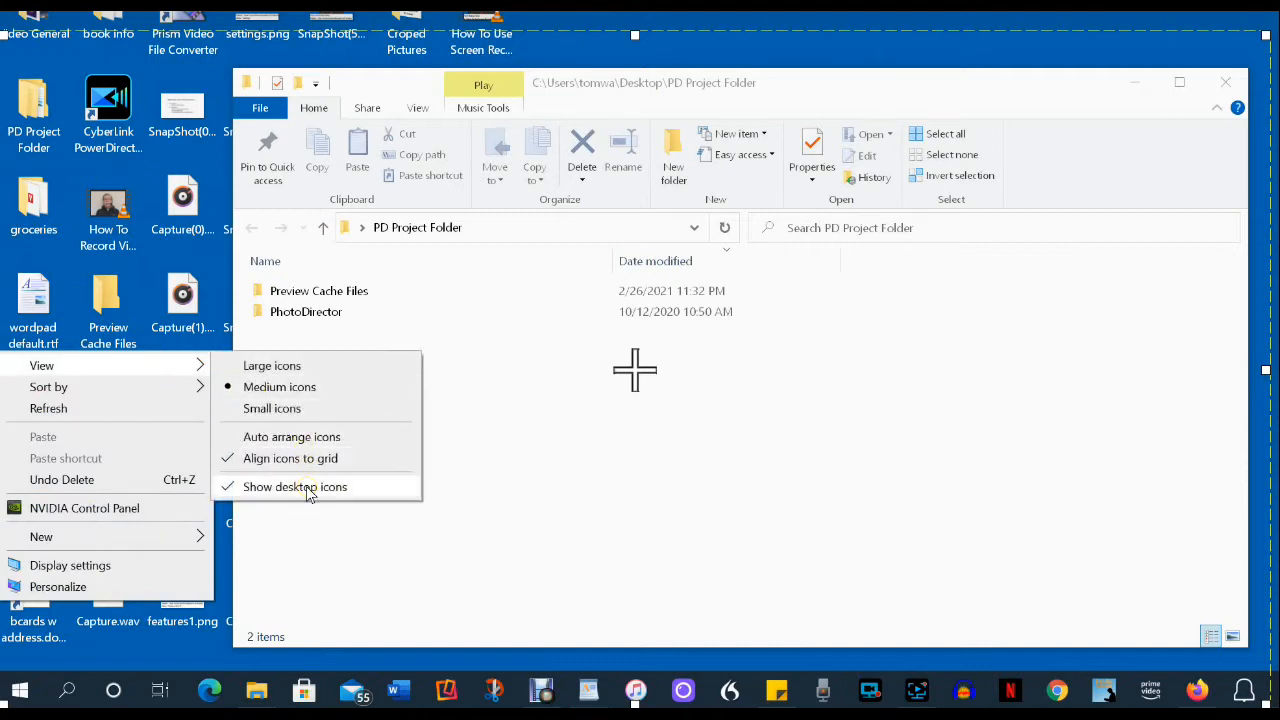
click(314, 470)
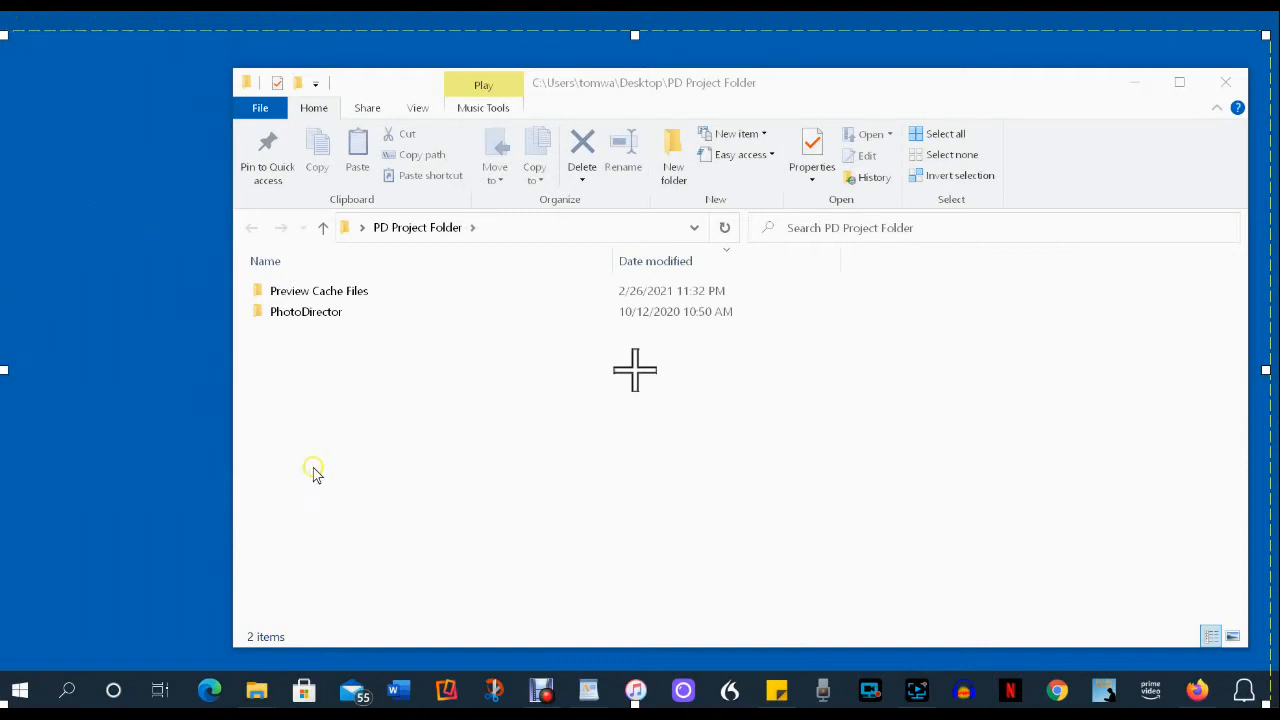
mouse_move(296, 473)
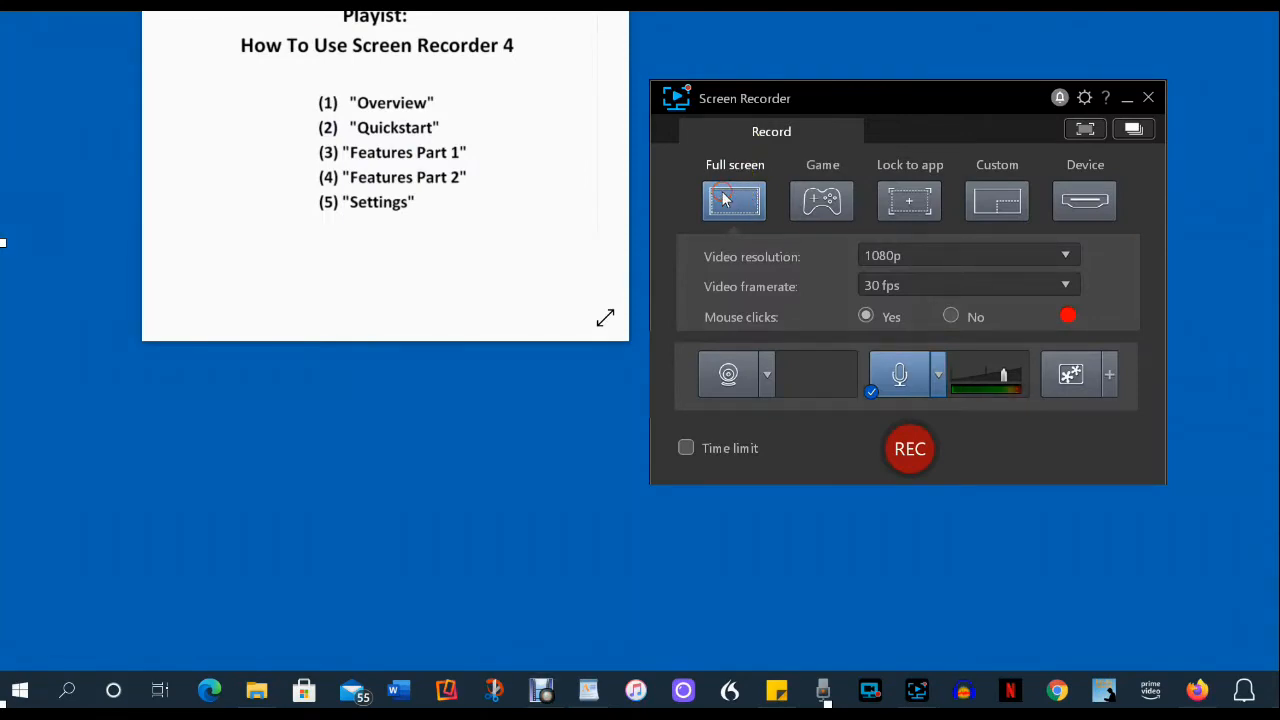
Step: Start a full-screen recording with the Full screen mode button
click(909, 448)
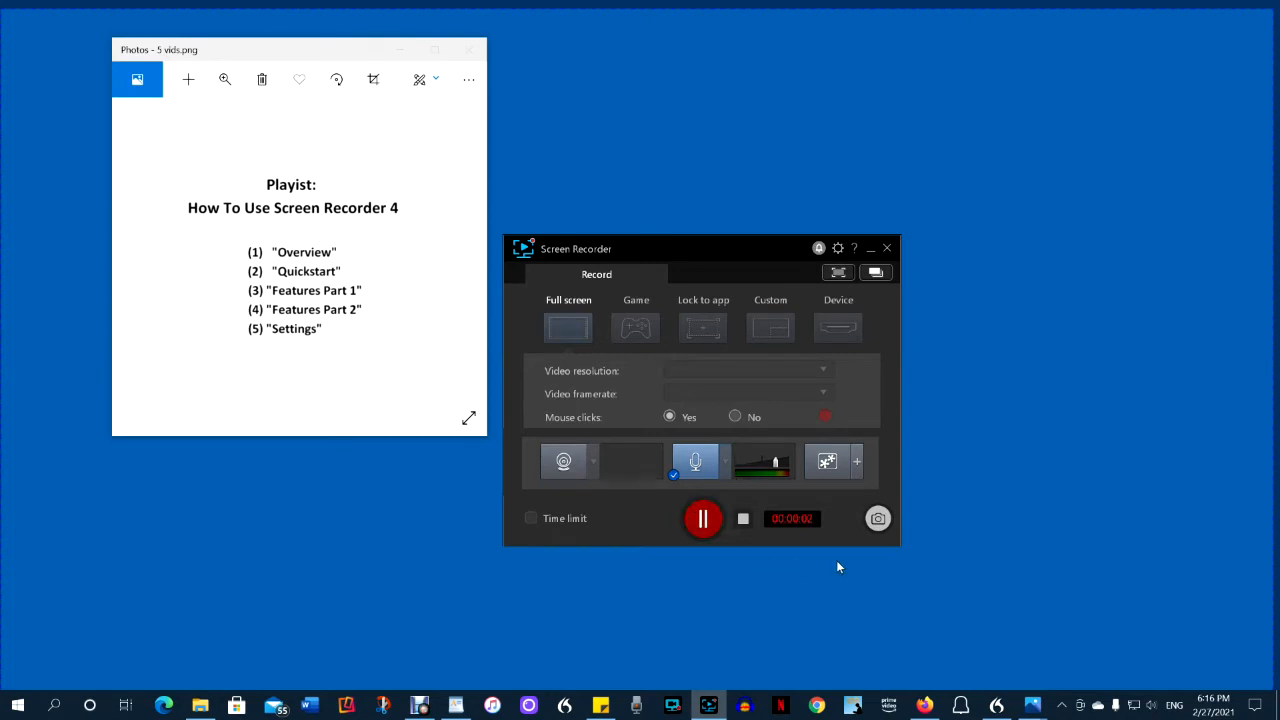
mouse_move(808, 528)
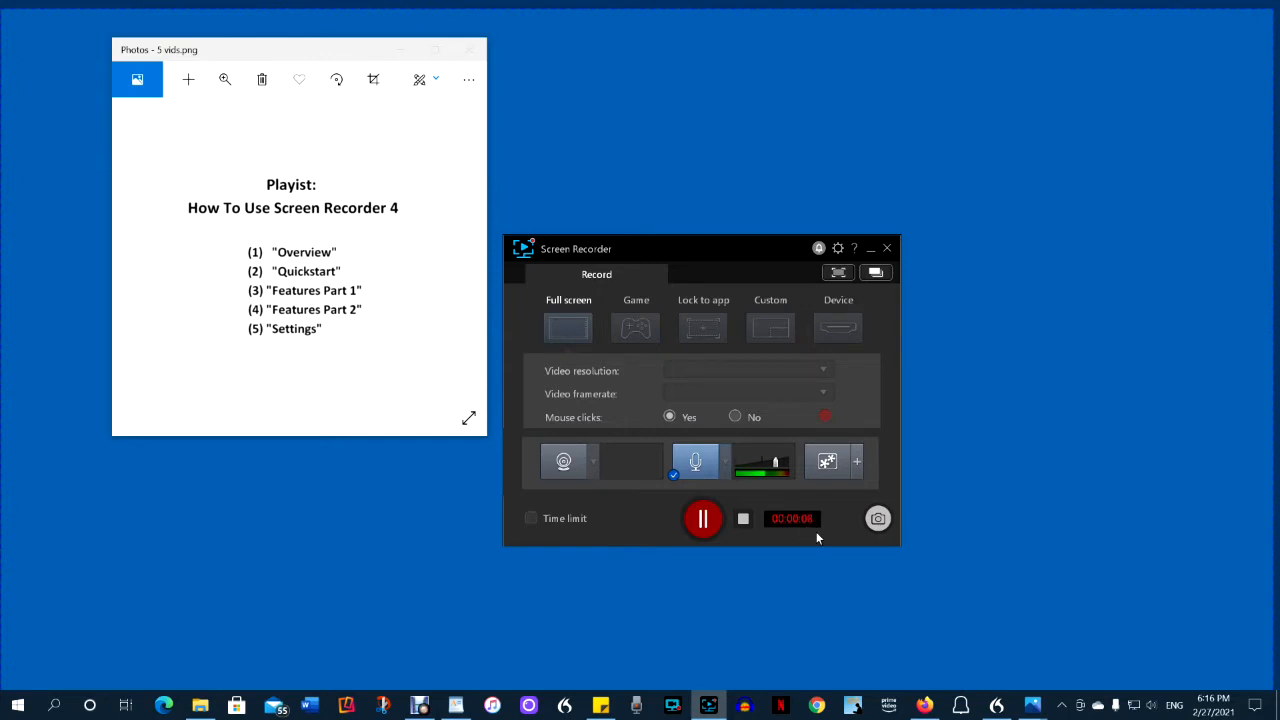
mouse_move(1105, 442)
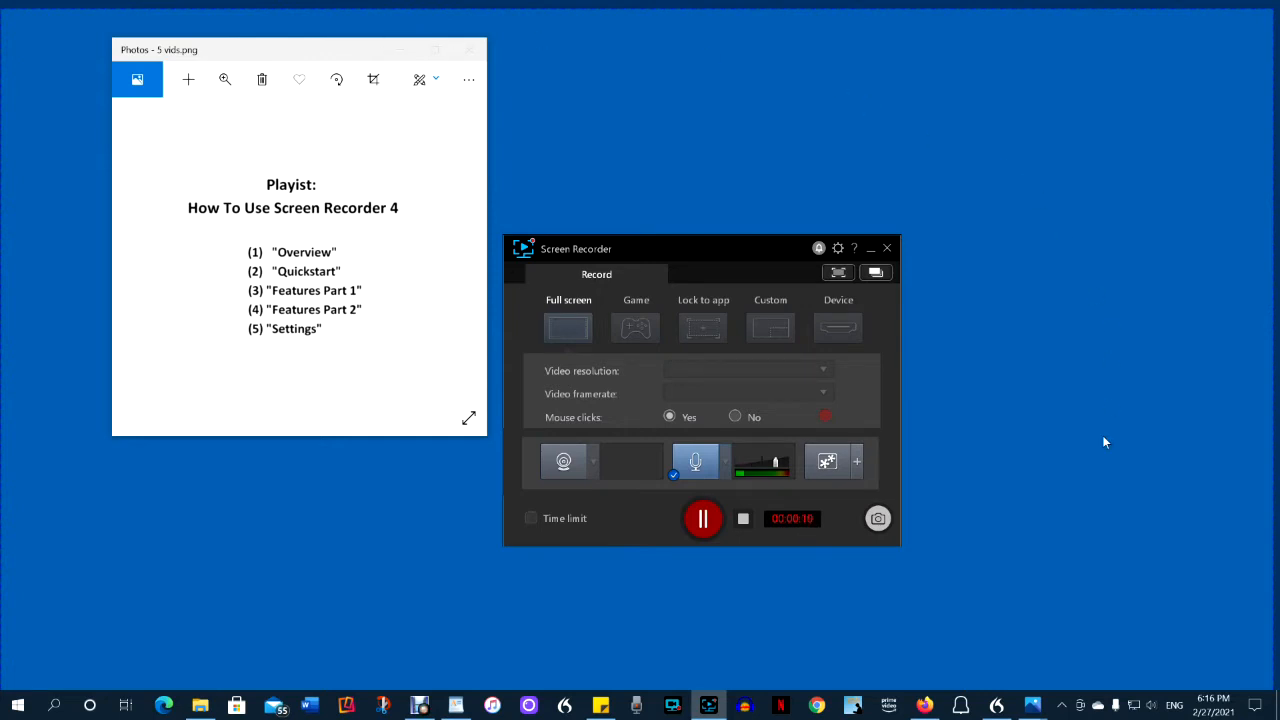
mouse_move(744, 583)
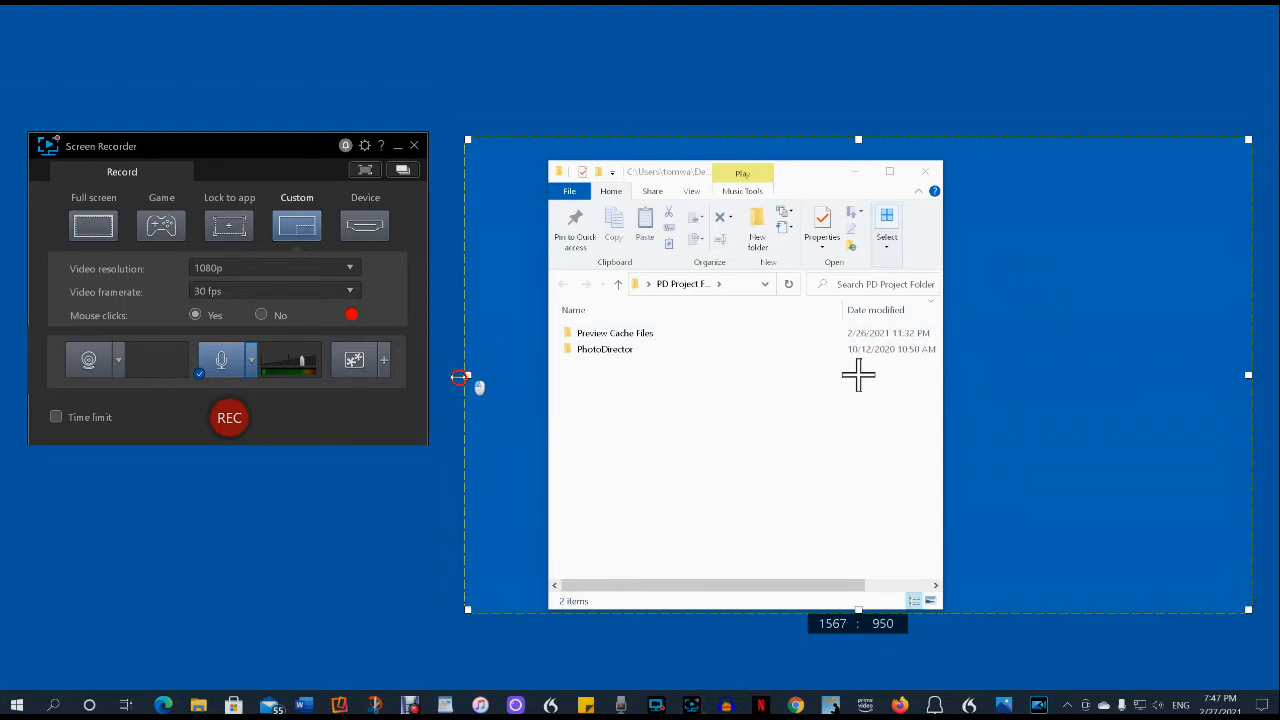
Step: Drag the capture frame's left handle to 1600 : 950 and open Preferences
drag(462, 375, 449, 375)
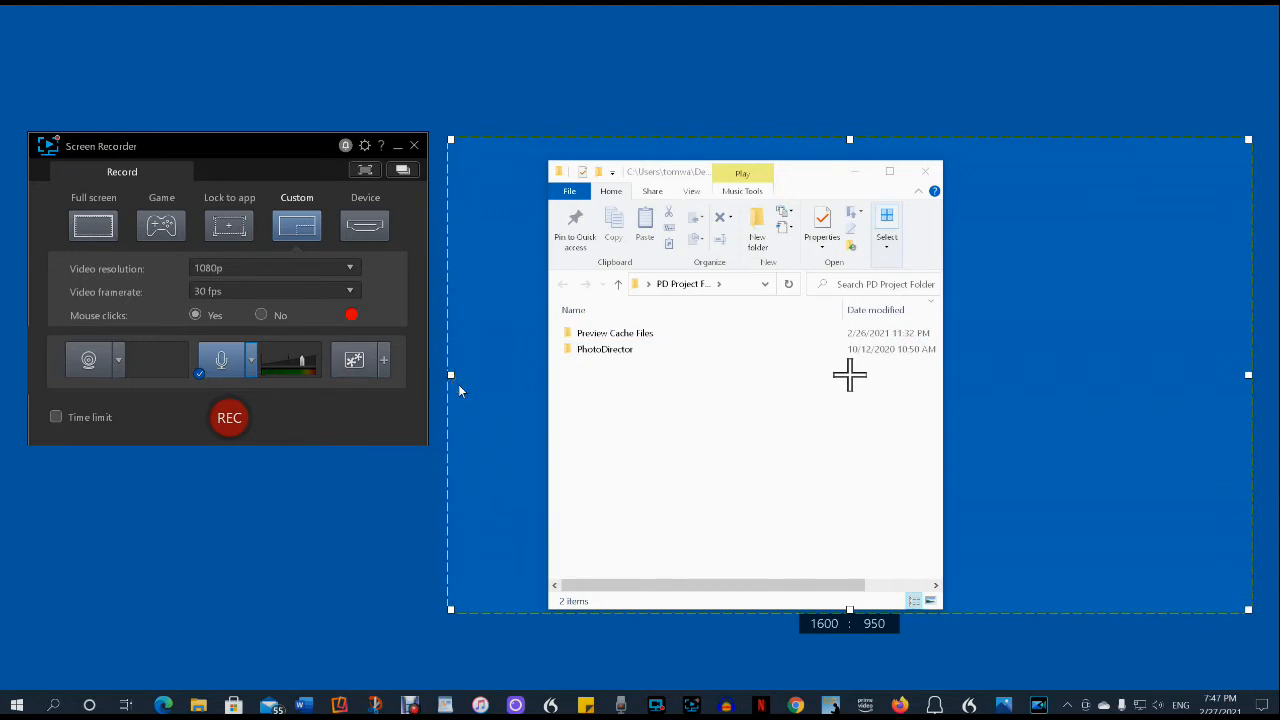
mouse_move(352, 183)
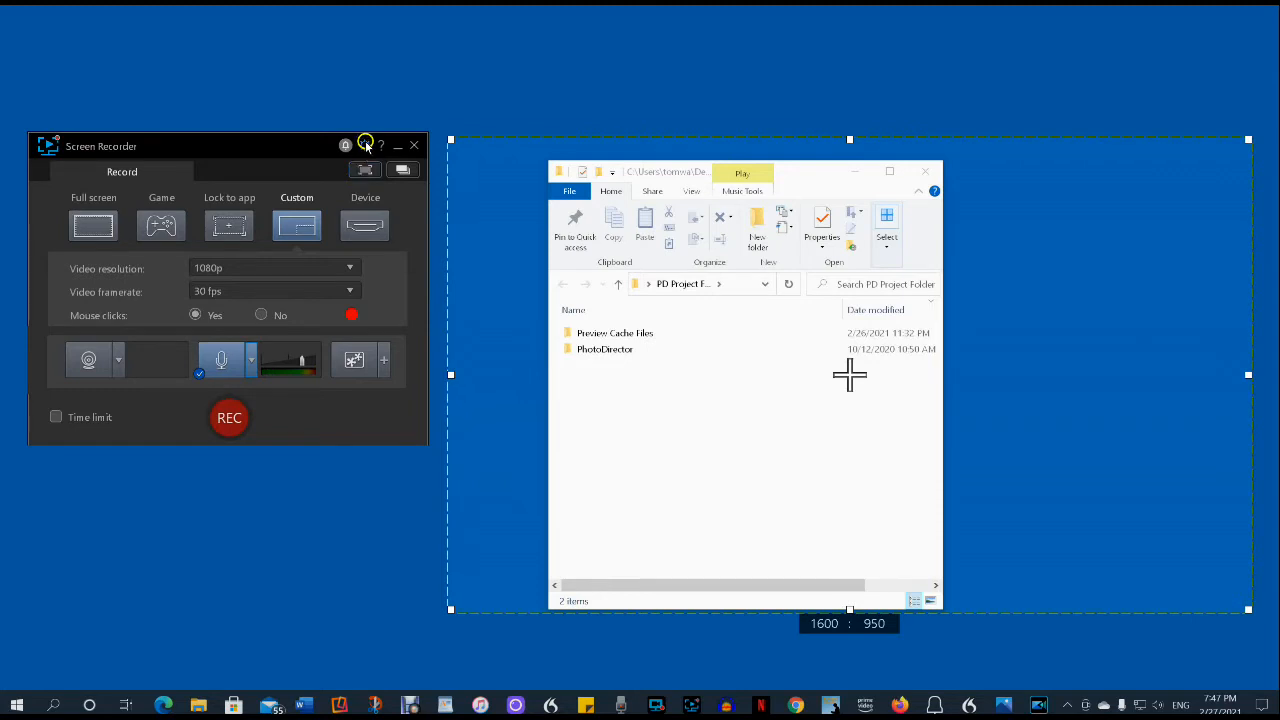
click(345, 145)
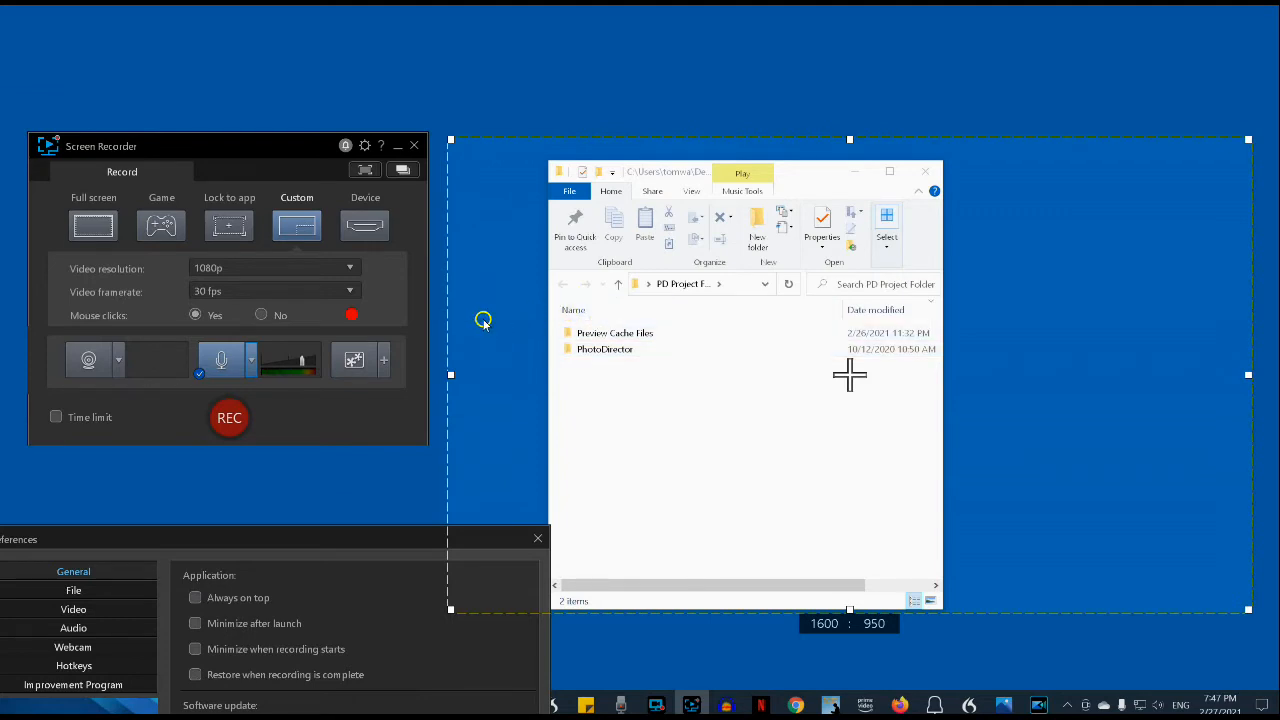
mouse_move(263, 570)
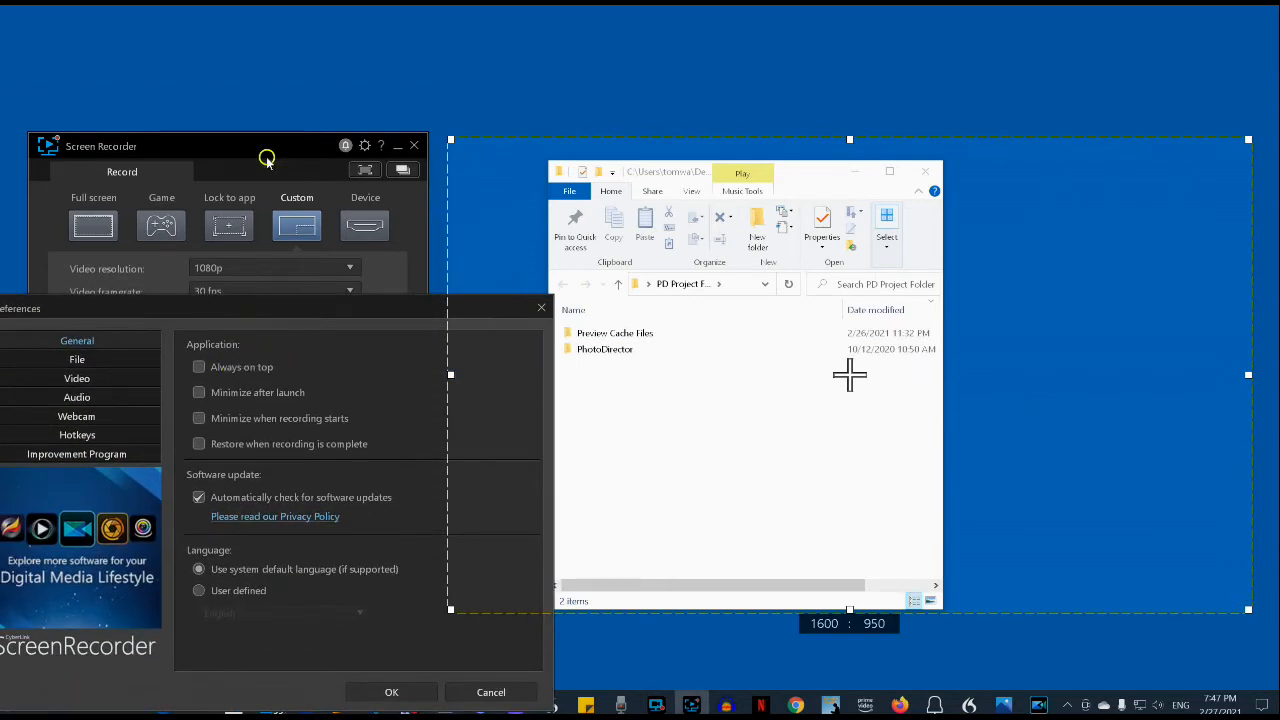
mouse_move(223, 350)
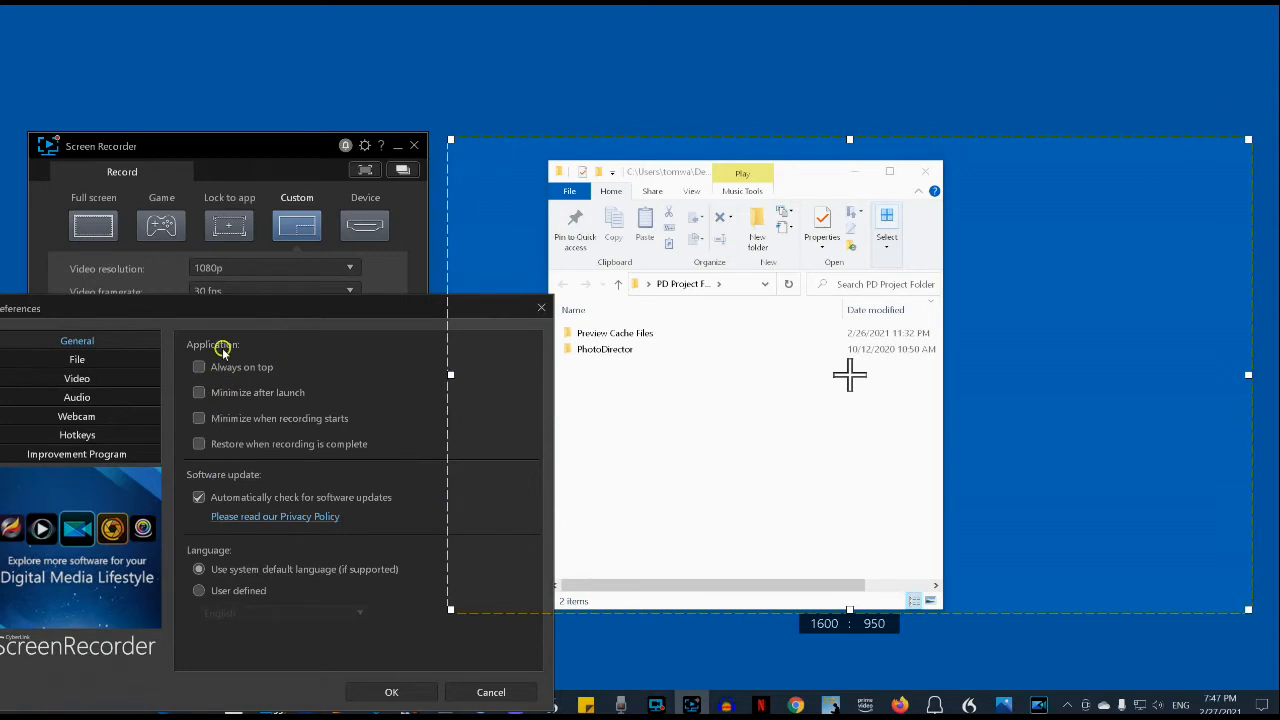
mouse_move(266, 328)
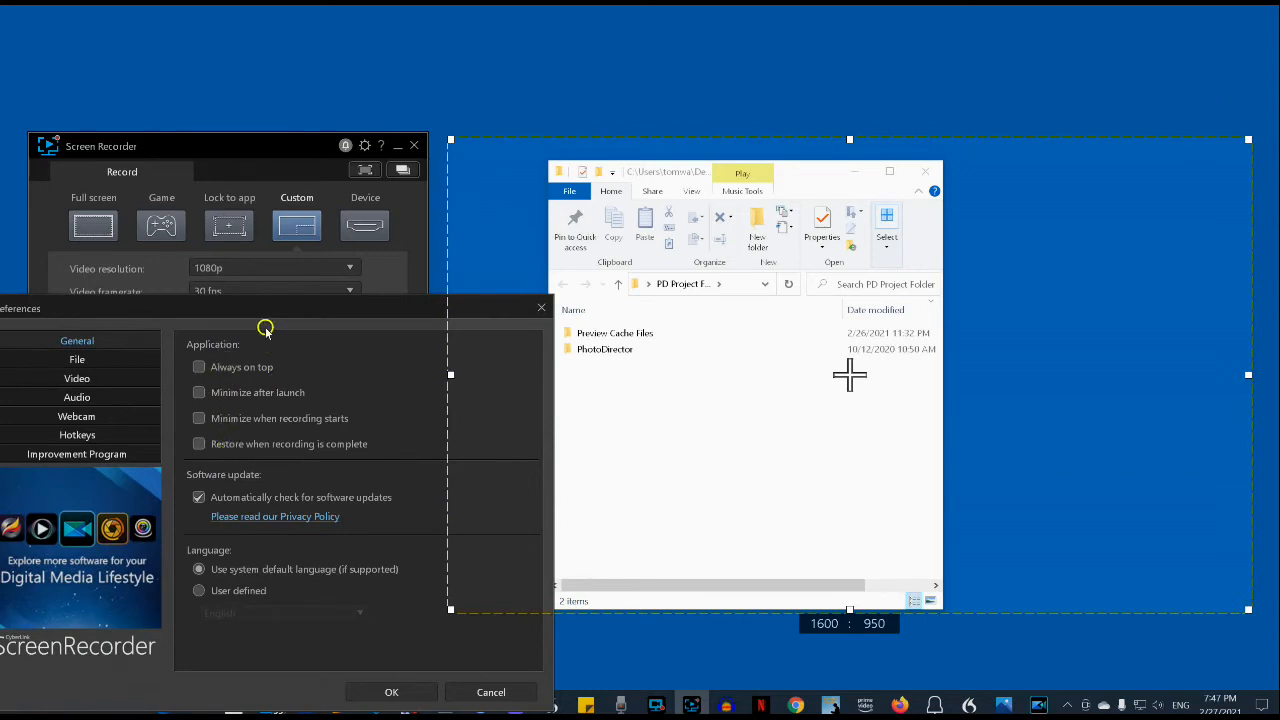
mouse_move(233, 170)
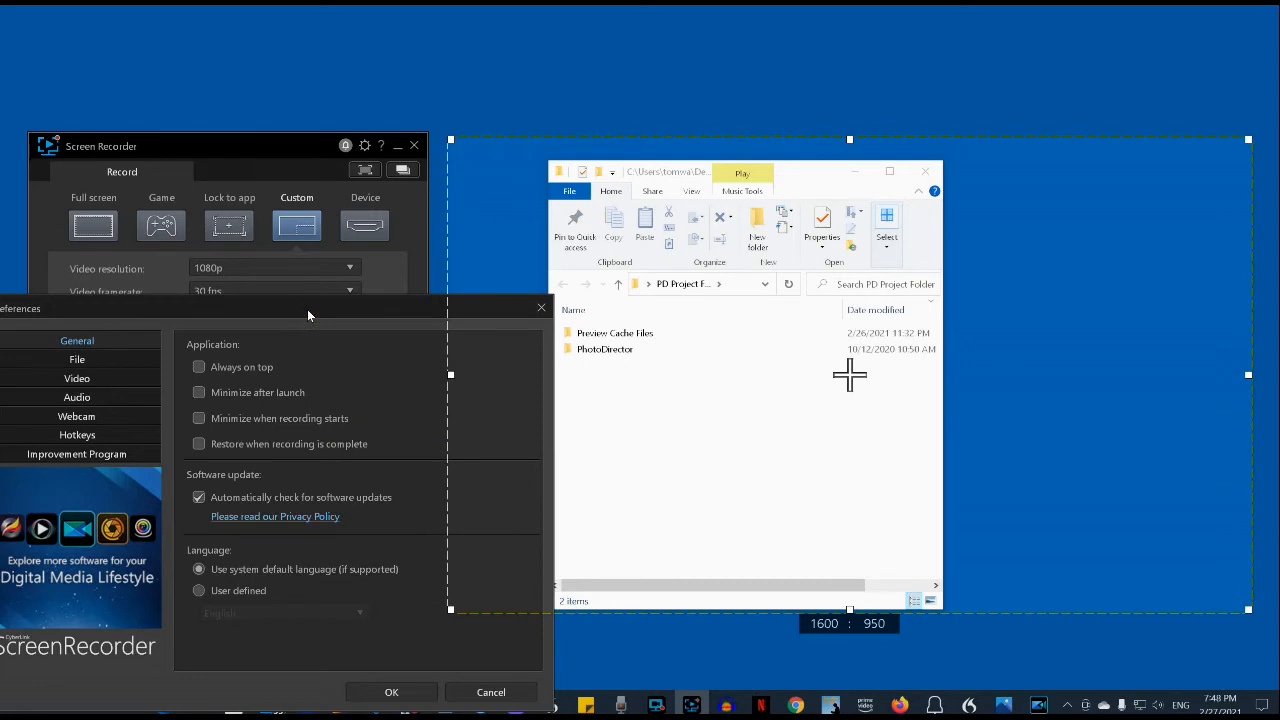
Step: Reposition the Preferences dialog on screen
drag(310, 316, 322, 325)
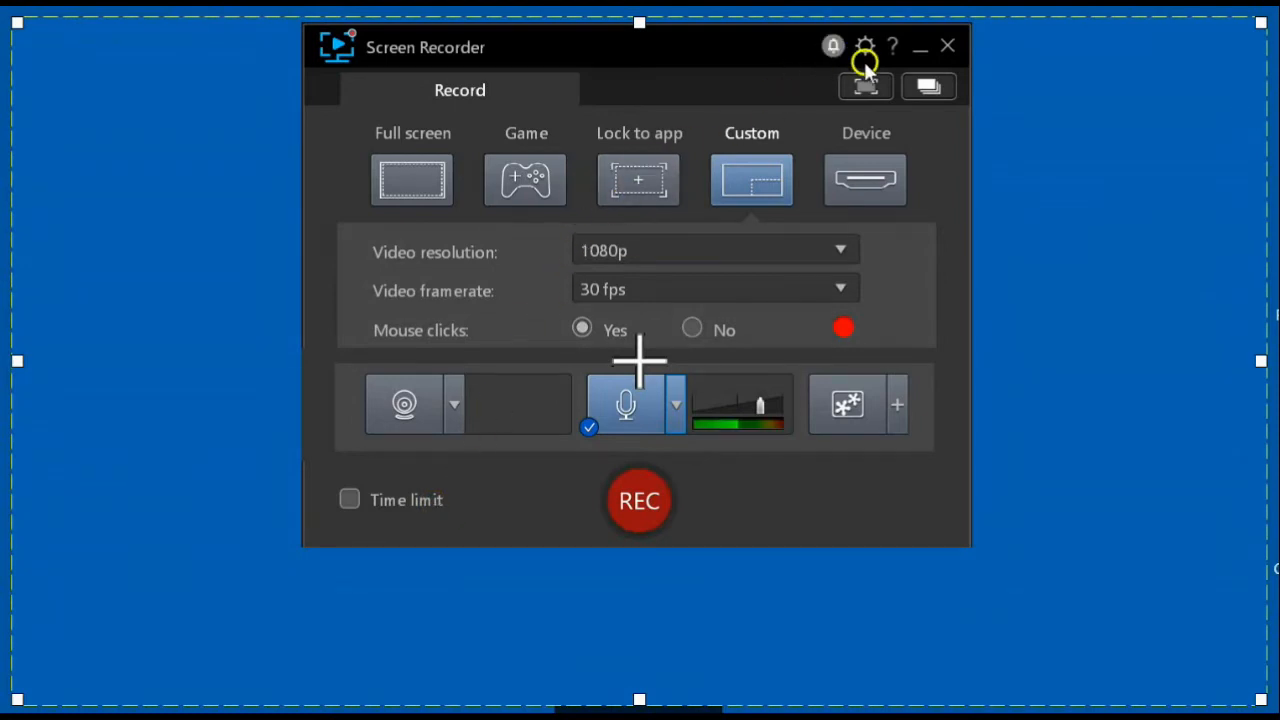
Step: Open Preferences > File and Browse for a new Export folder location
click(864, 46)
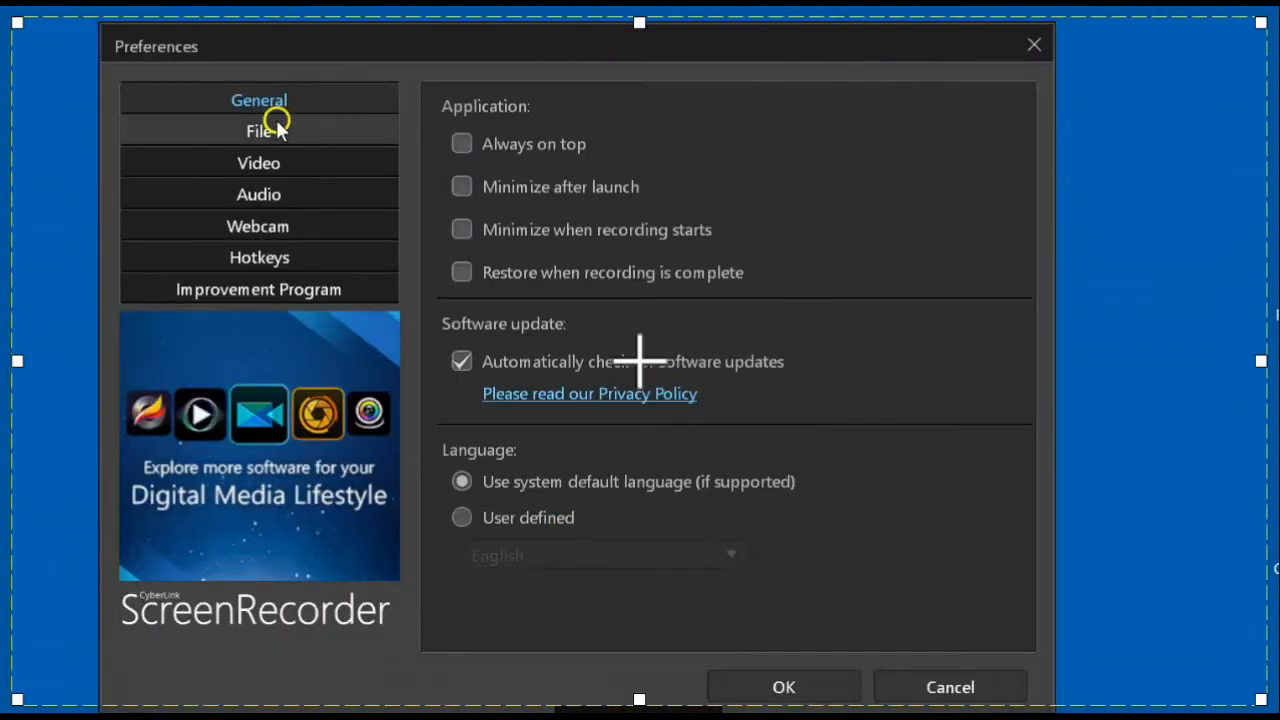
click(259, 131)
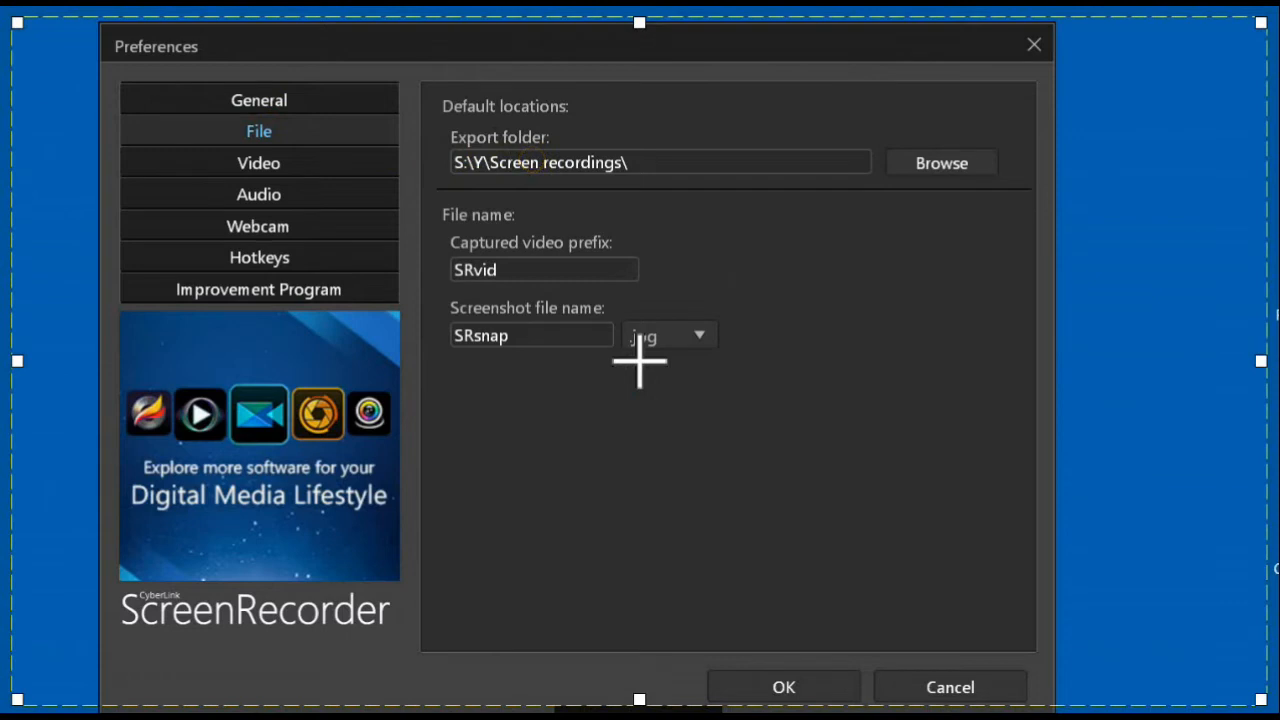
click(625, 162)
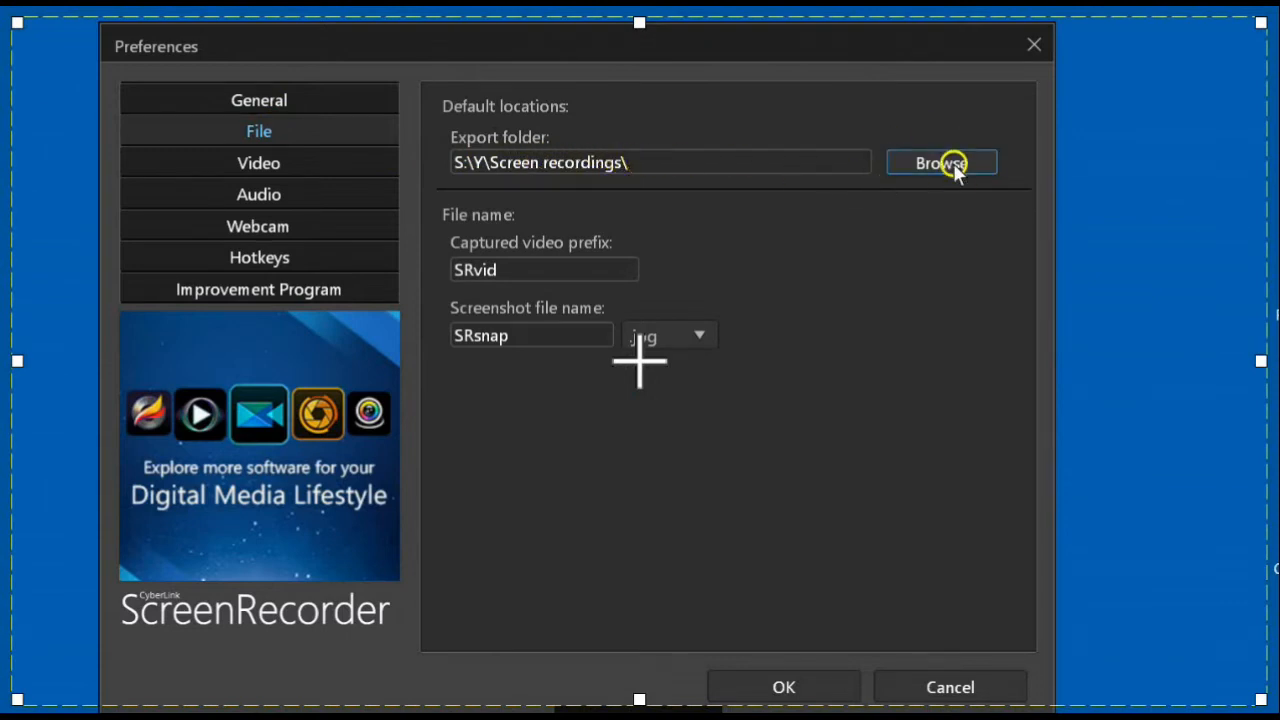
click(940, 163)
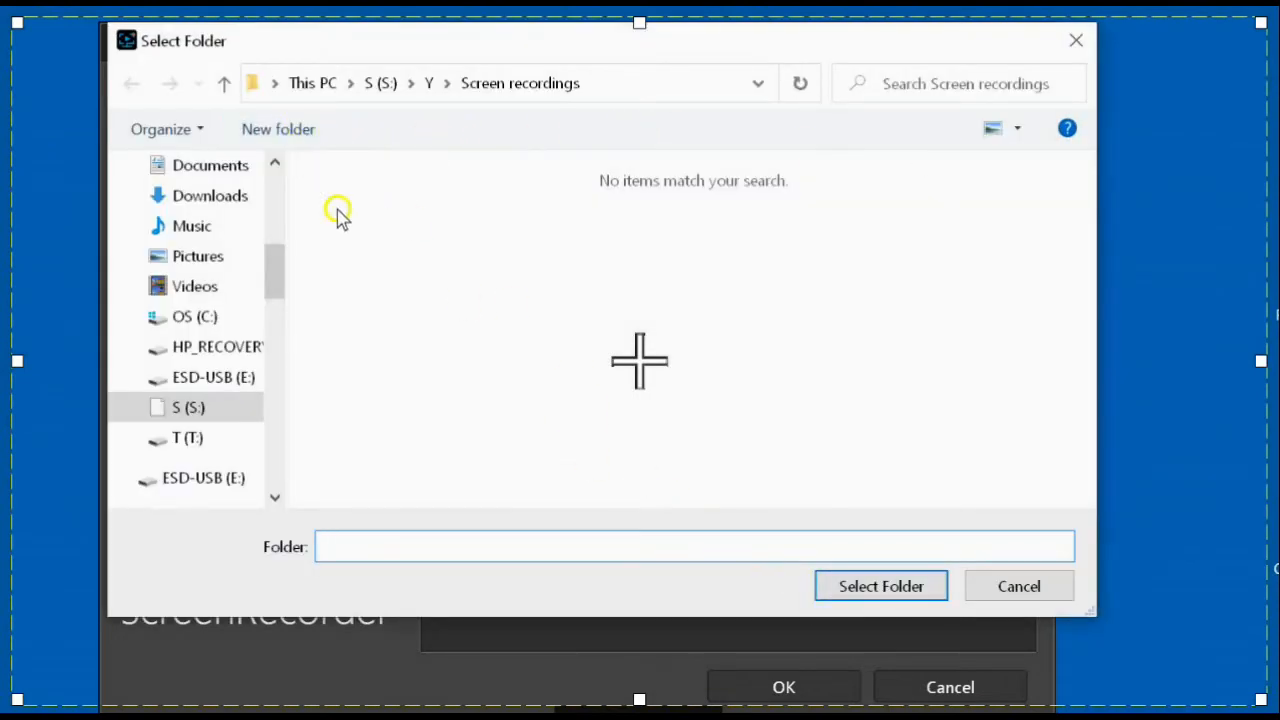
mouse_move(355, 187)
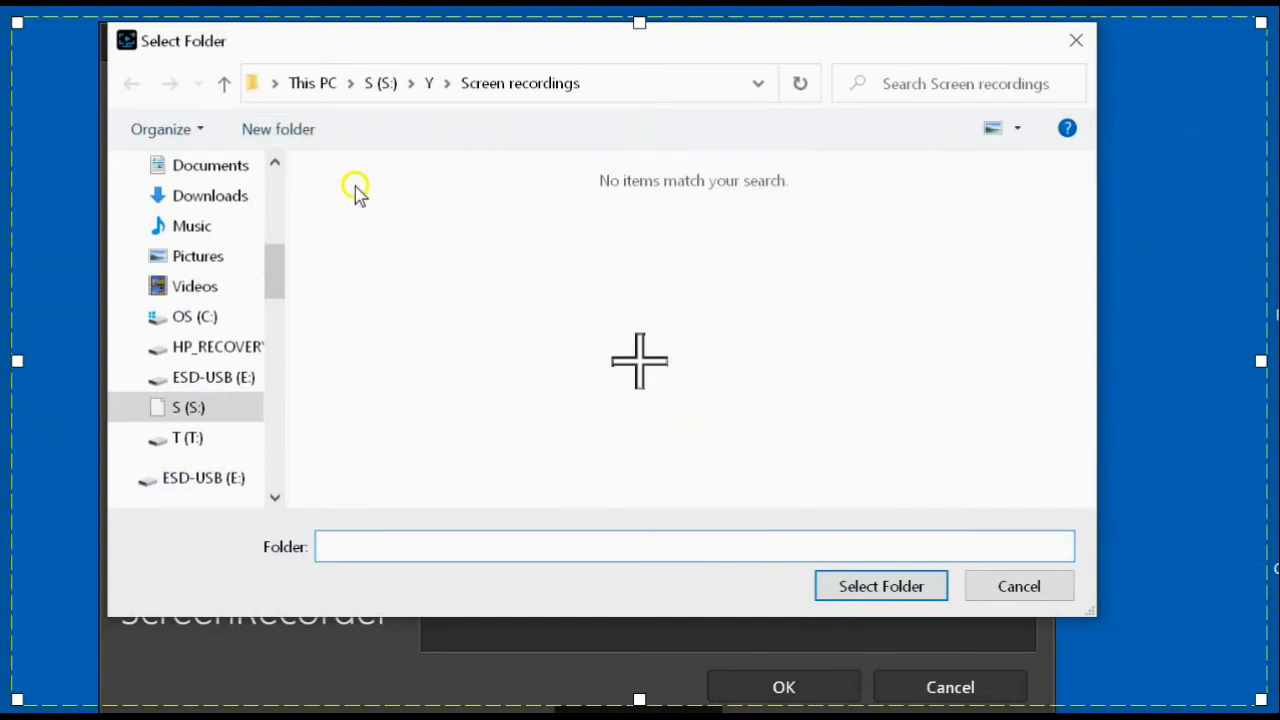
mouse_move(278, 129)
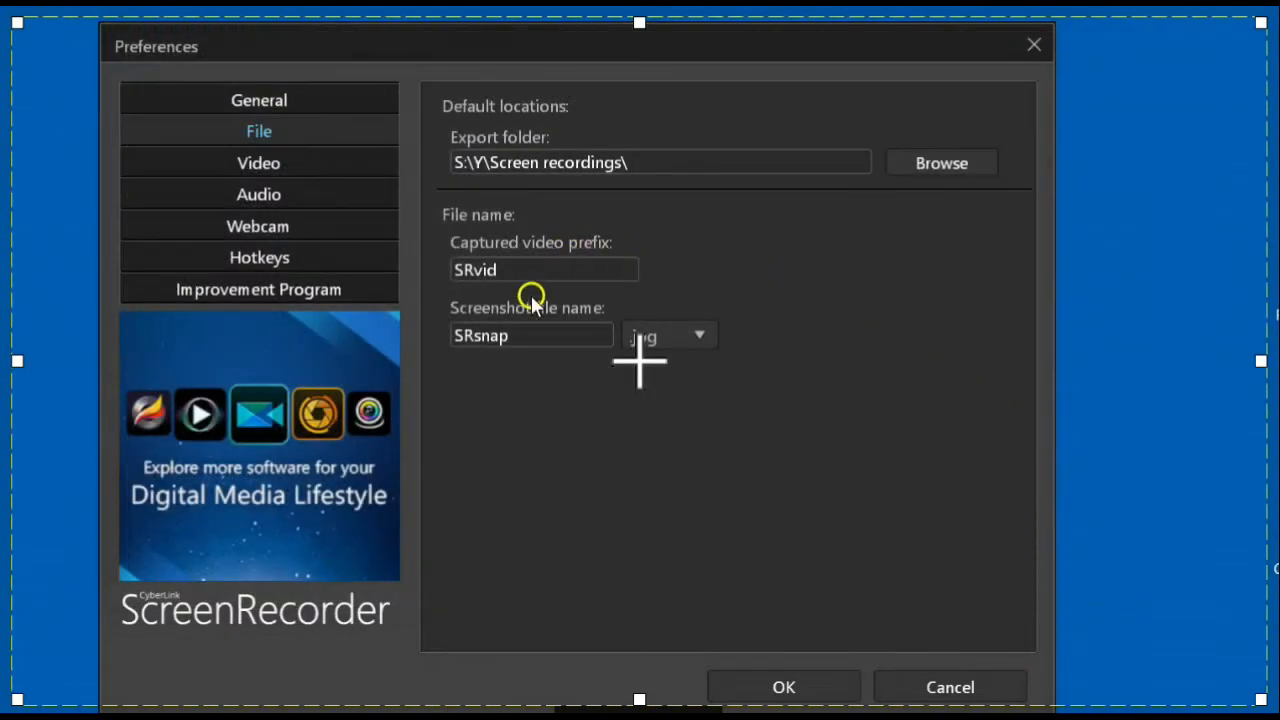
mouse_move(532, 264)
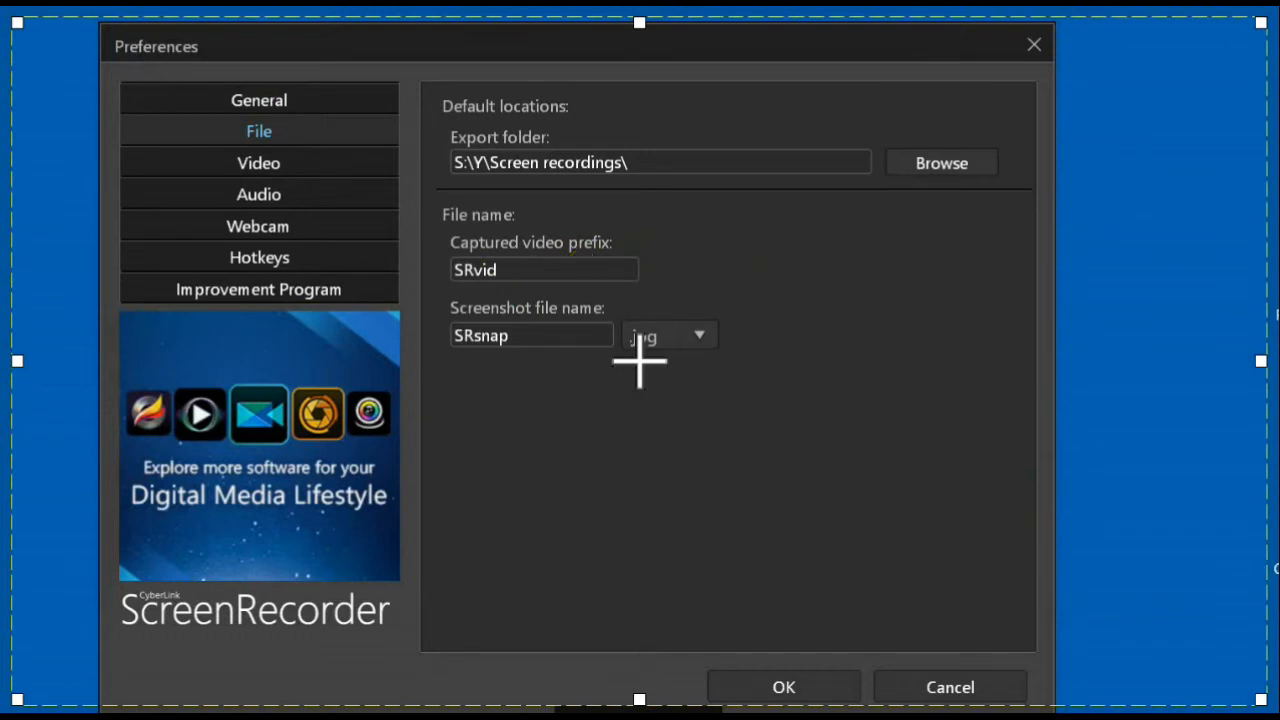
Step: Keep screenshots as SRsnap in .jpg format and confirm Preferences with OK
click(461, 341)
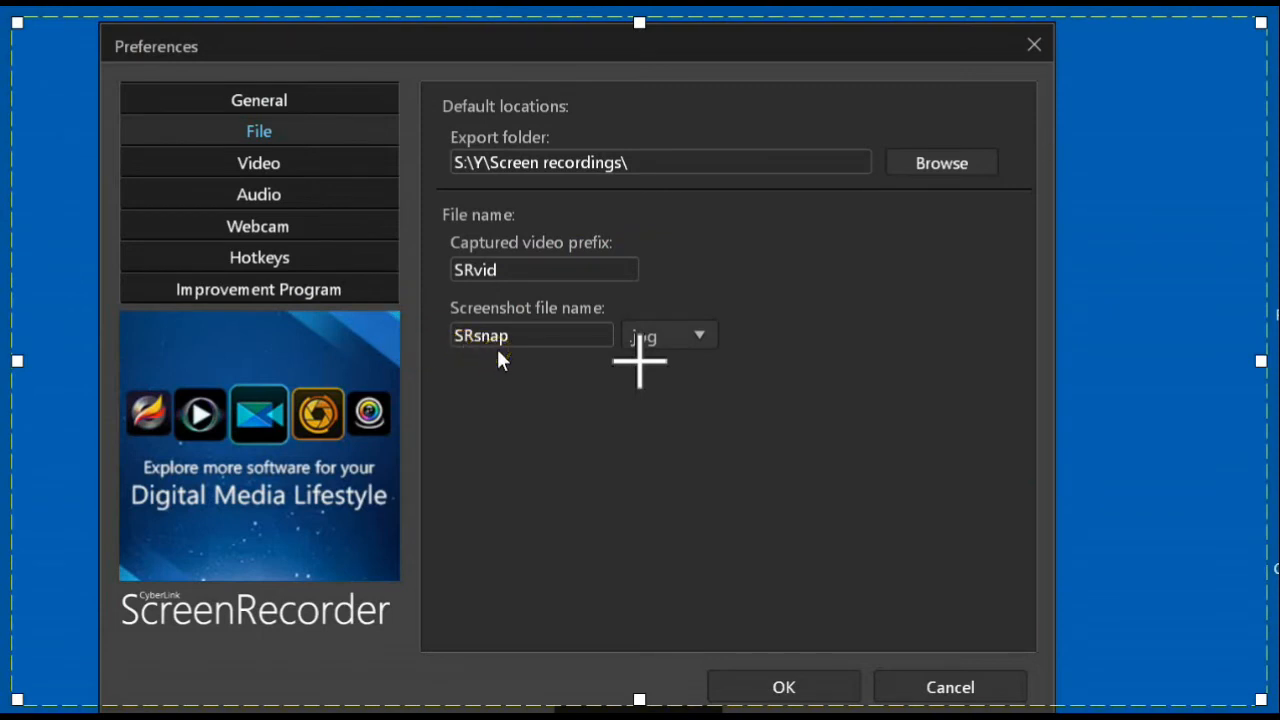
click(600, 355)
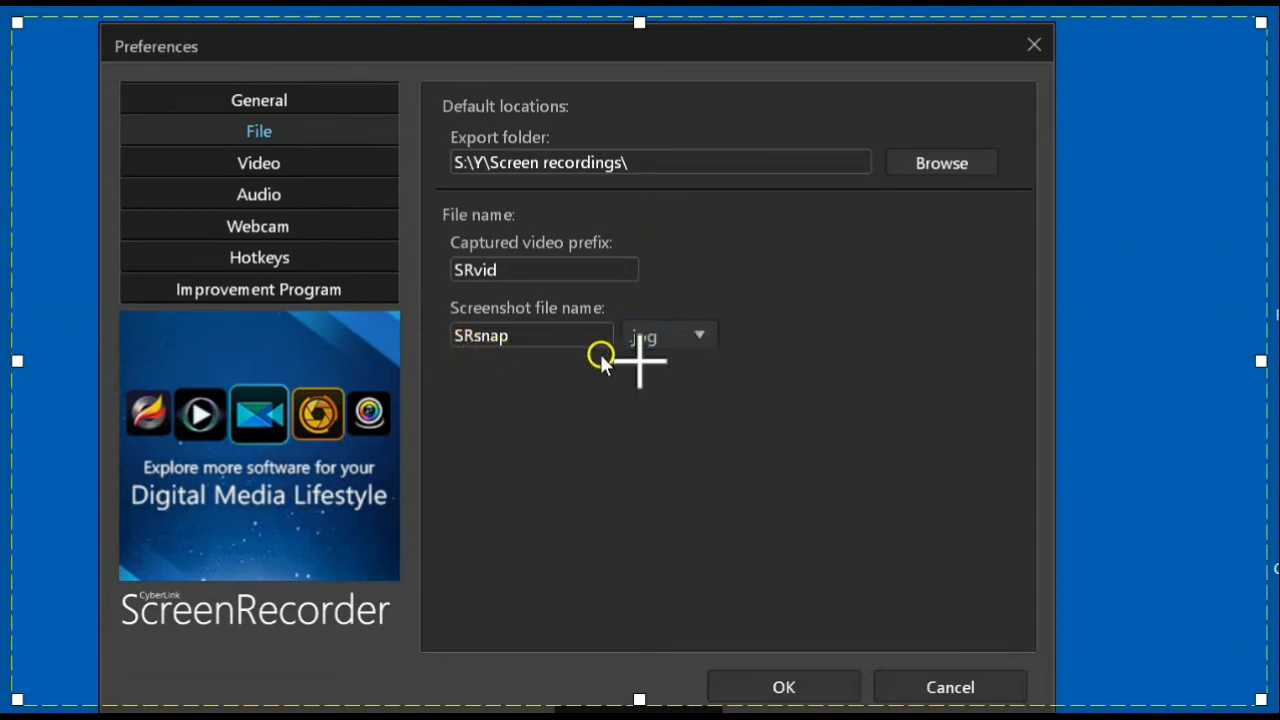
mouse_move(640, 360)
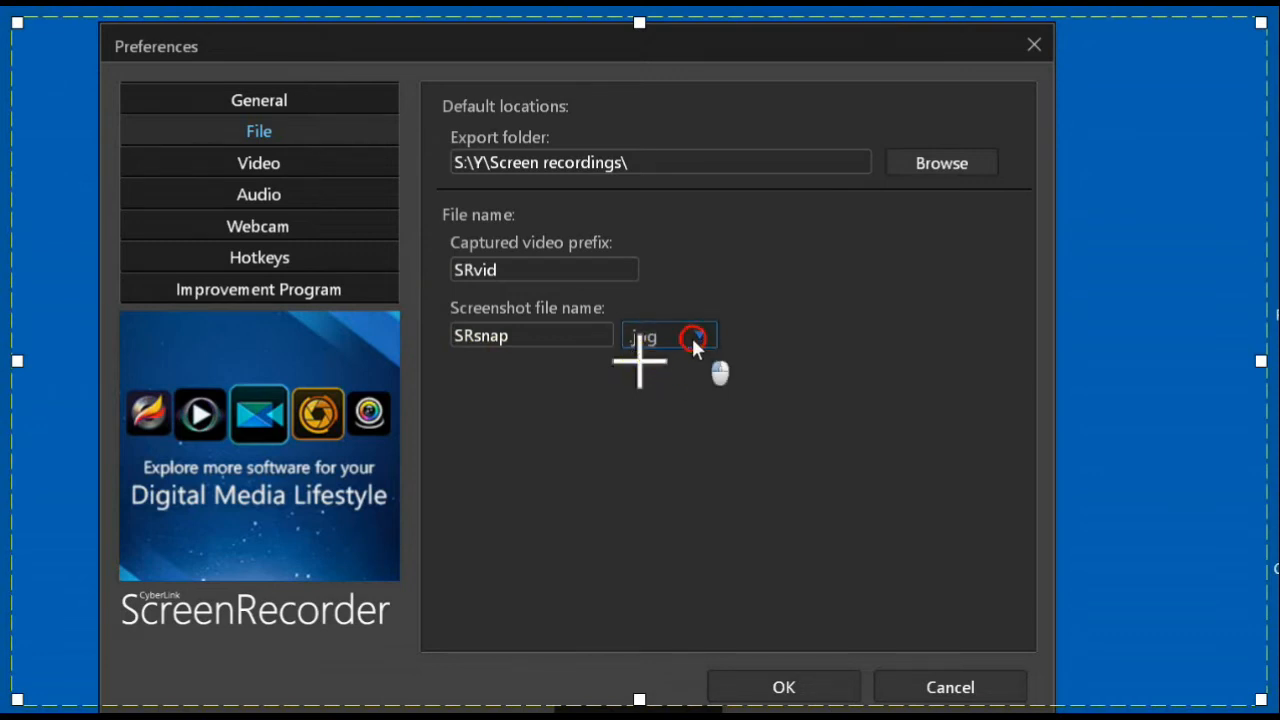
click(698, 336)
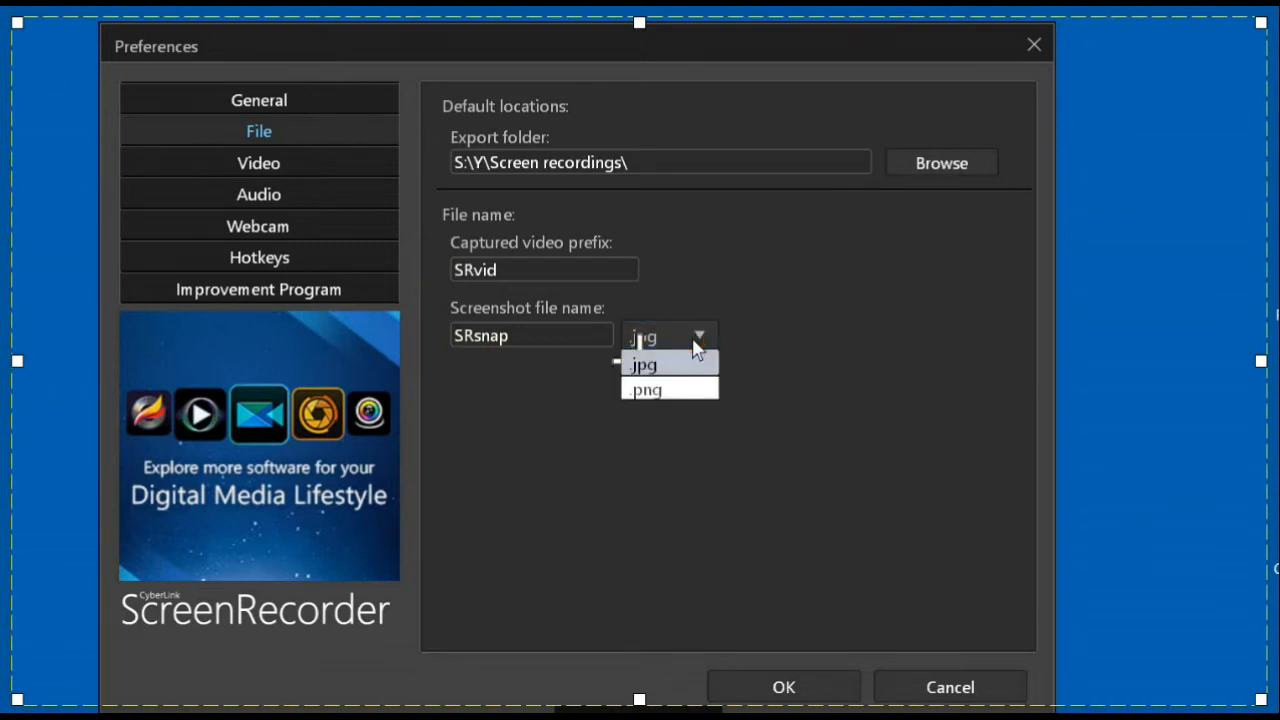
click(644, 364)
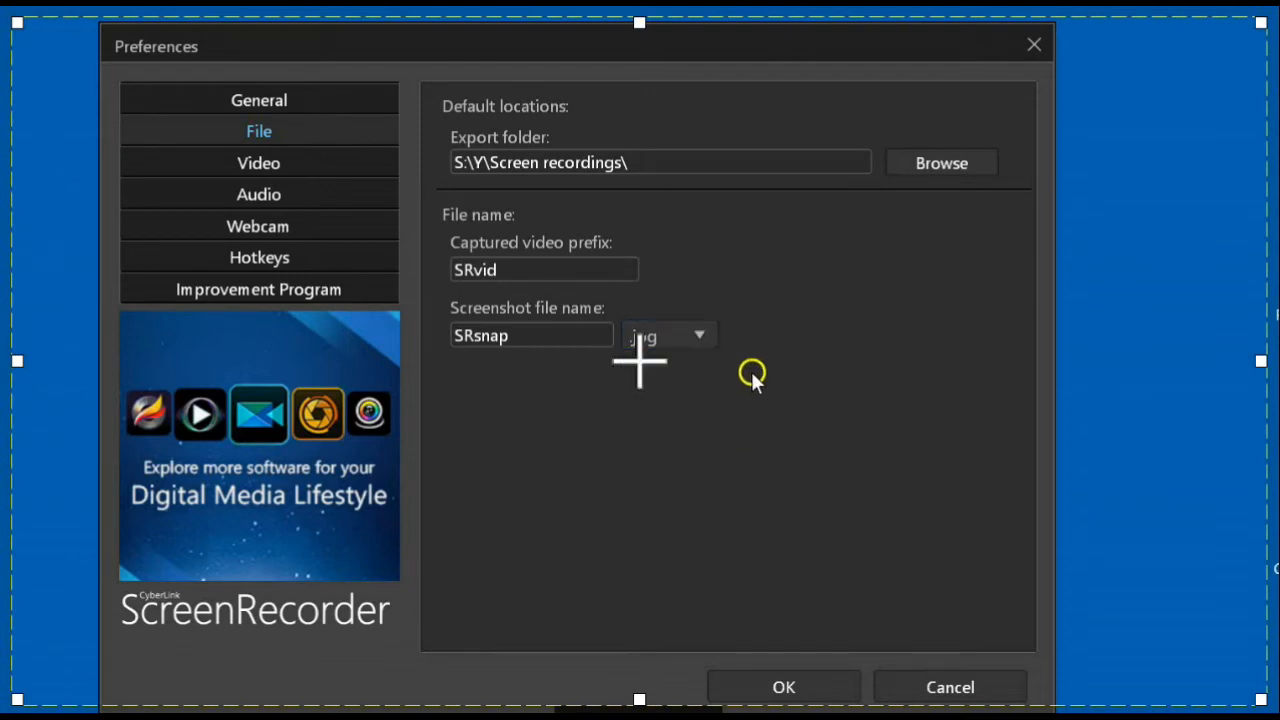
click(783, 687)
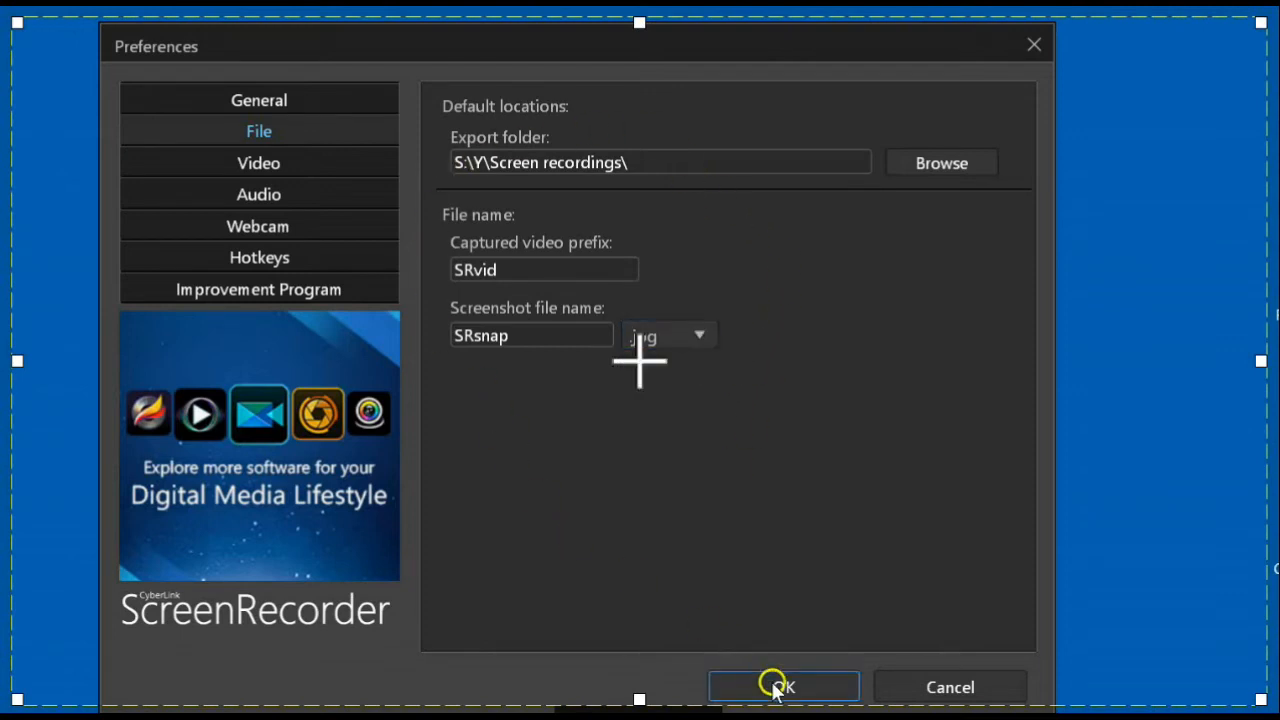
click(783, 687)
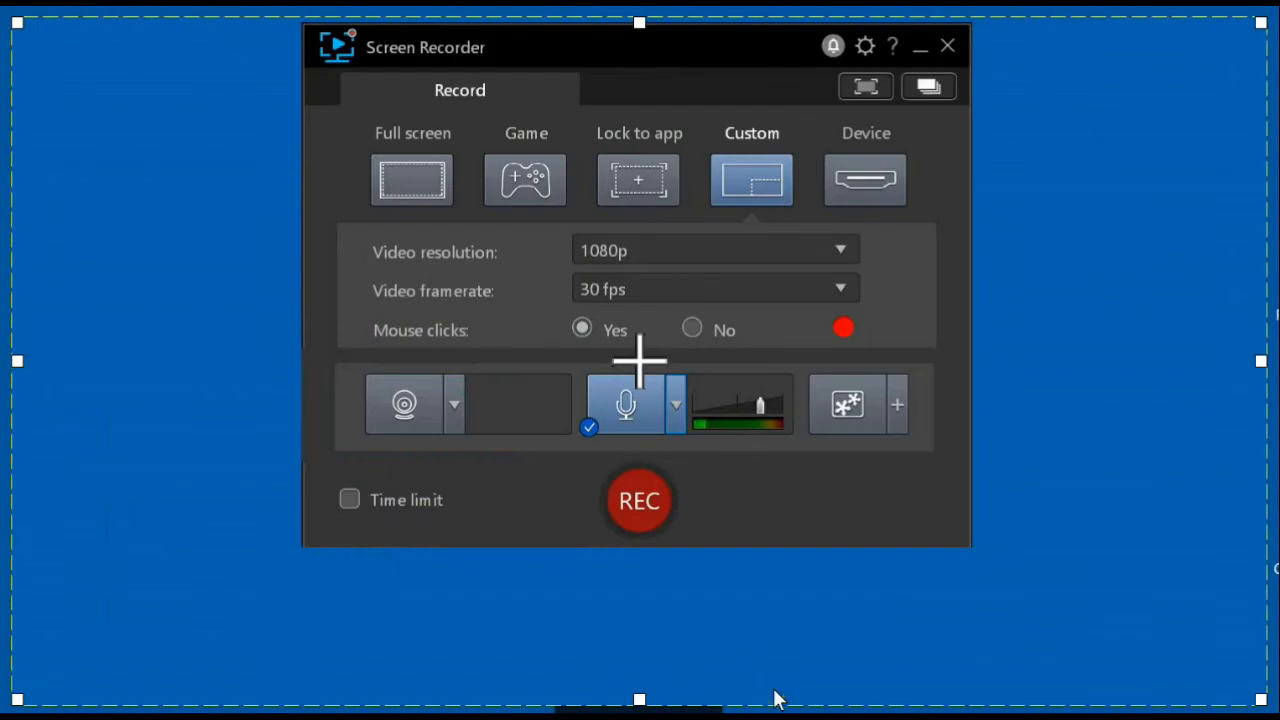
Step: Close Preferences and preview the 1600 × 950 area framing File Explorer
click(864, 46)
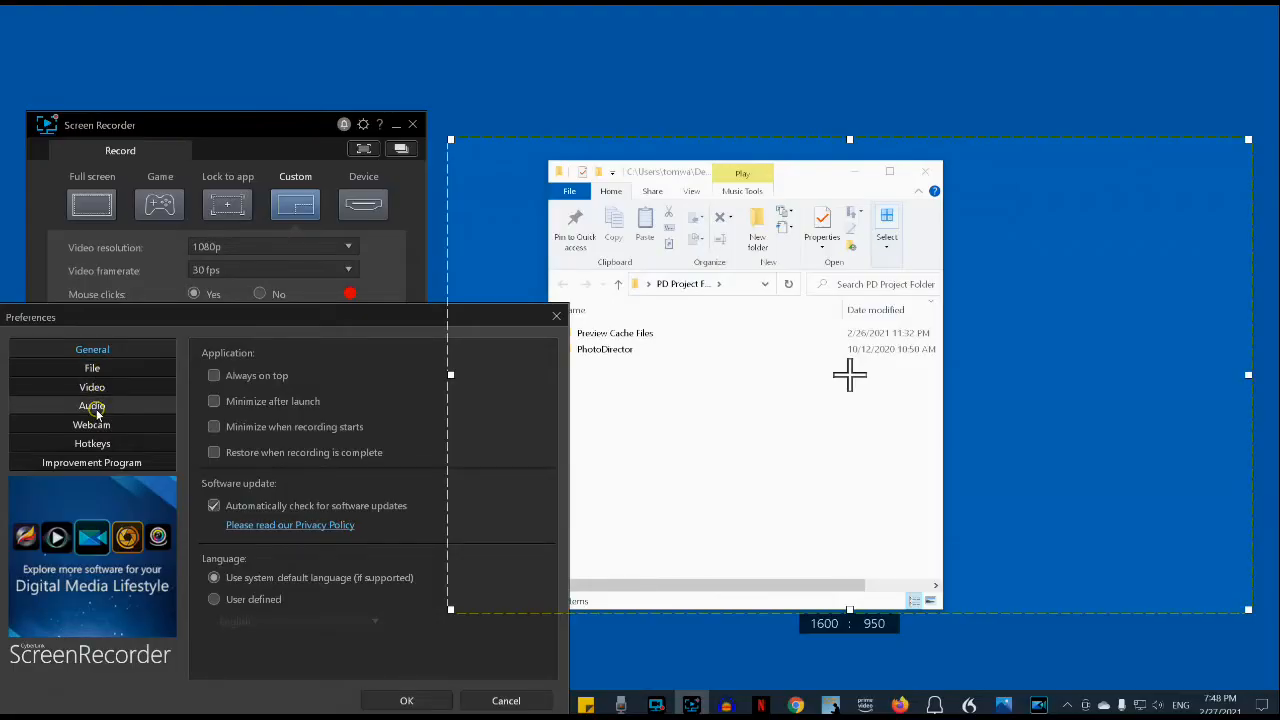
click(92, 405)
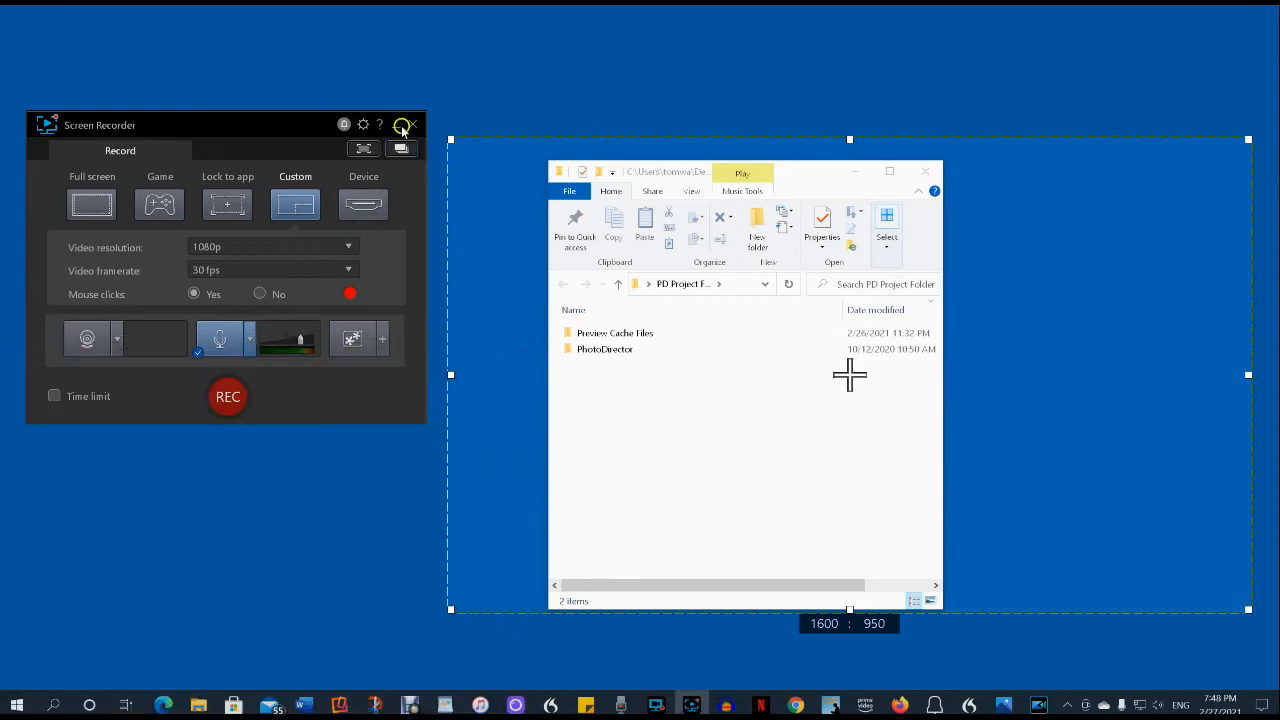
click(364, 148)
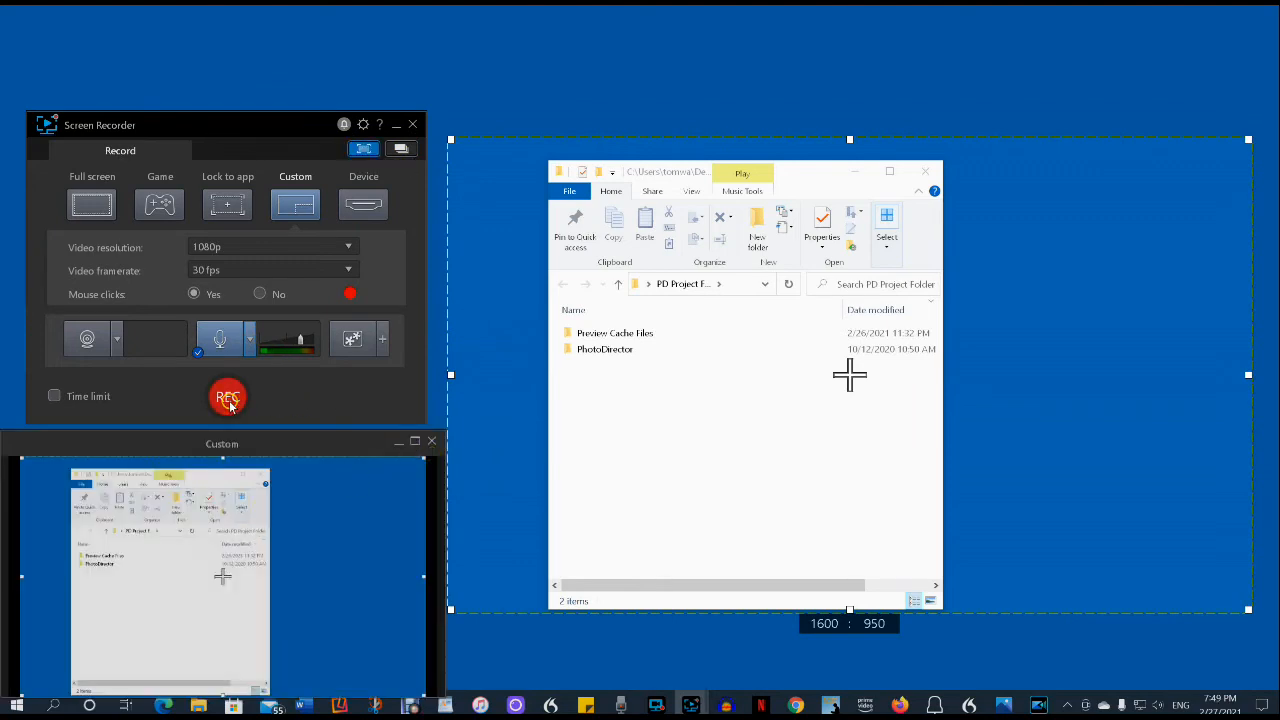
mouse_move(228, 397)
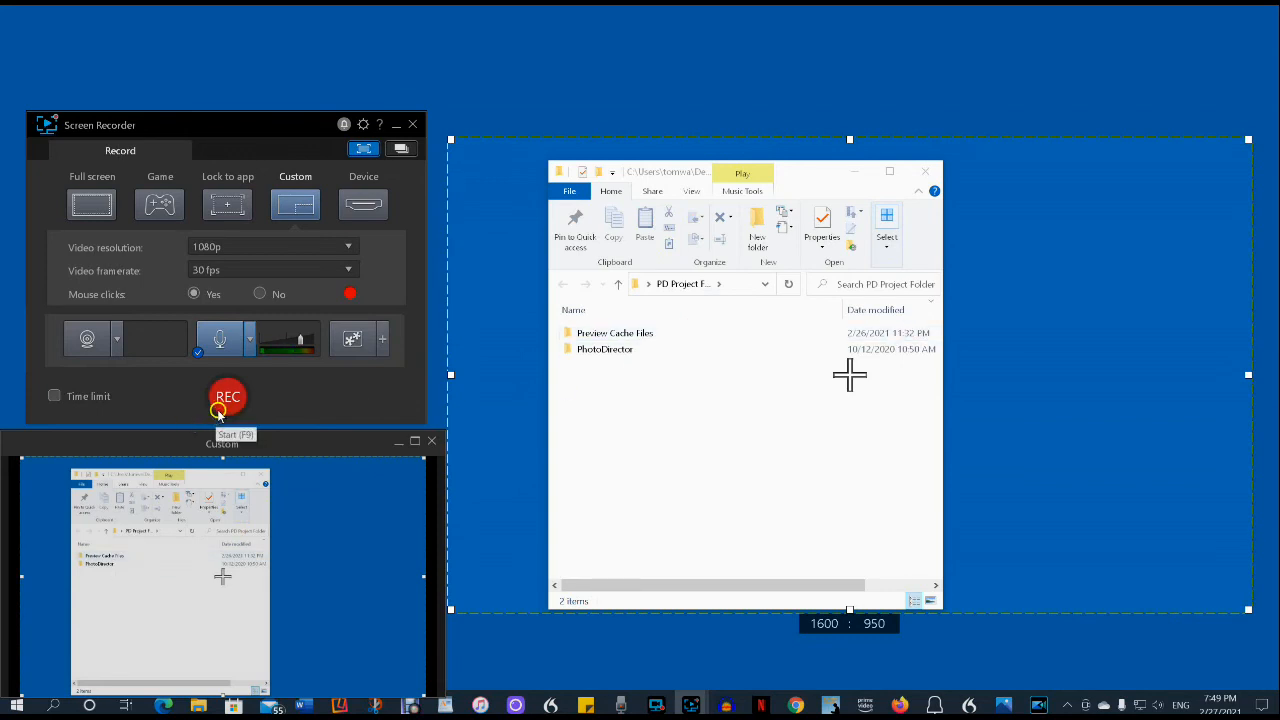
Step: Record the File Explorer custom area for about 23 seconds with REC, then Stop
click(227, 397)
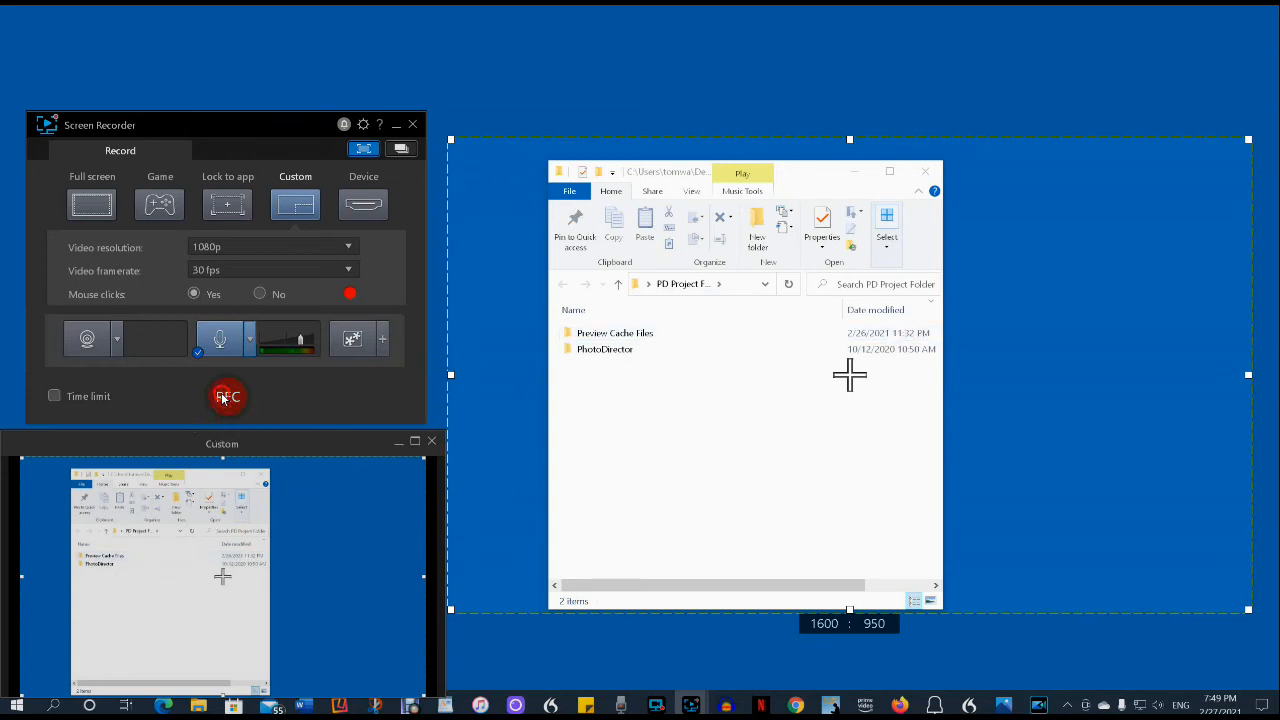
click(228, 397)
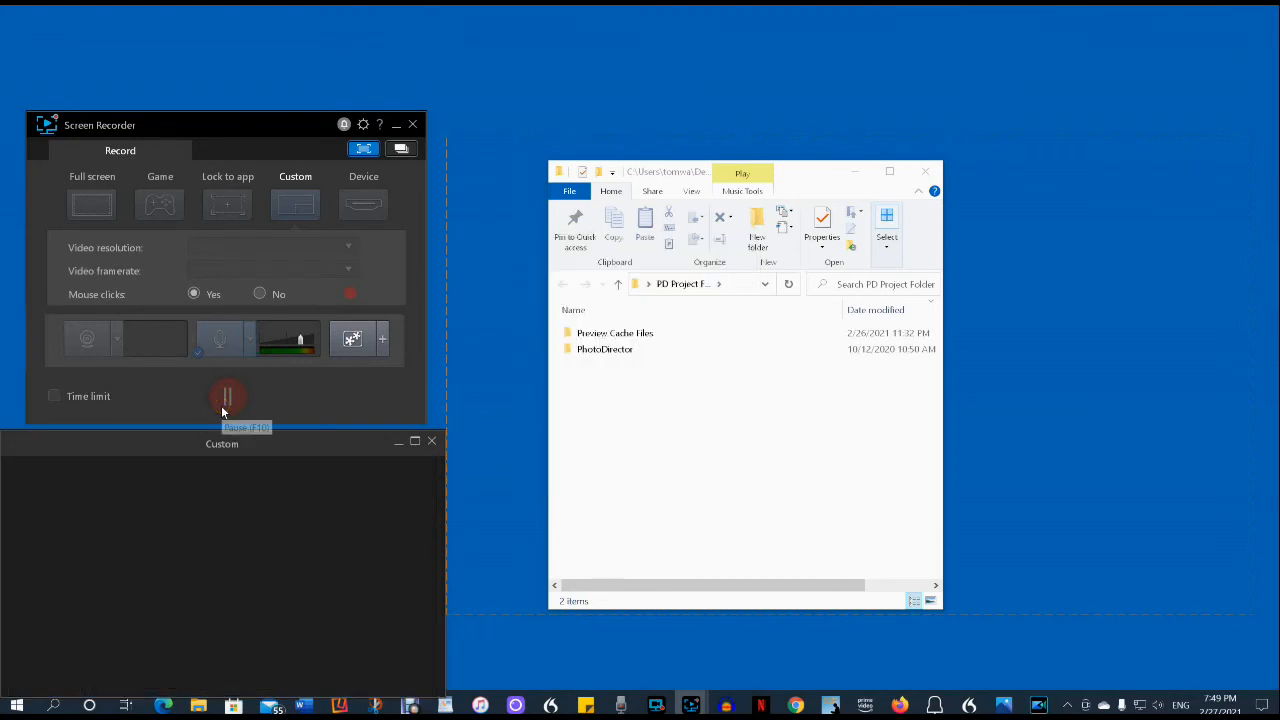
click(227, 396)
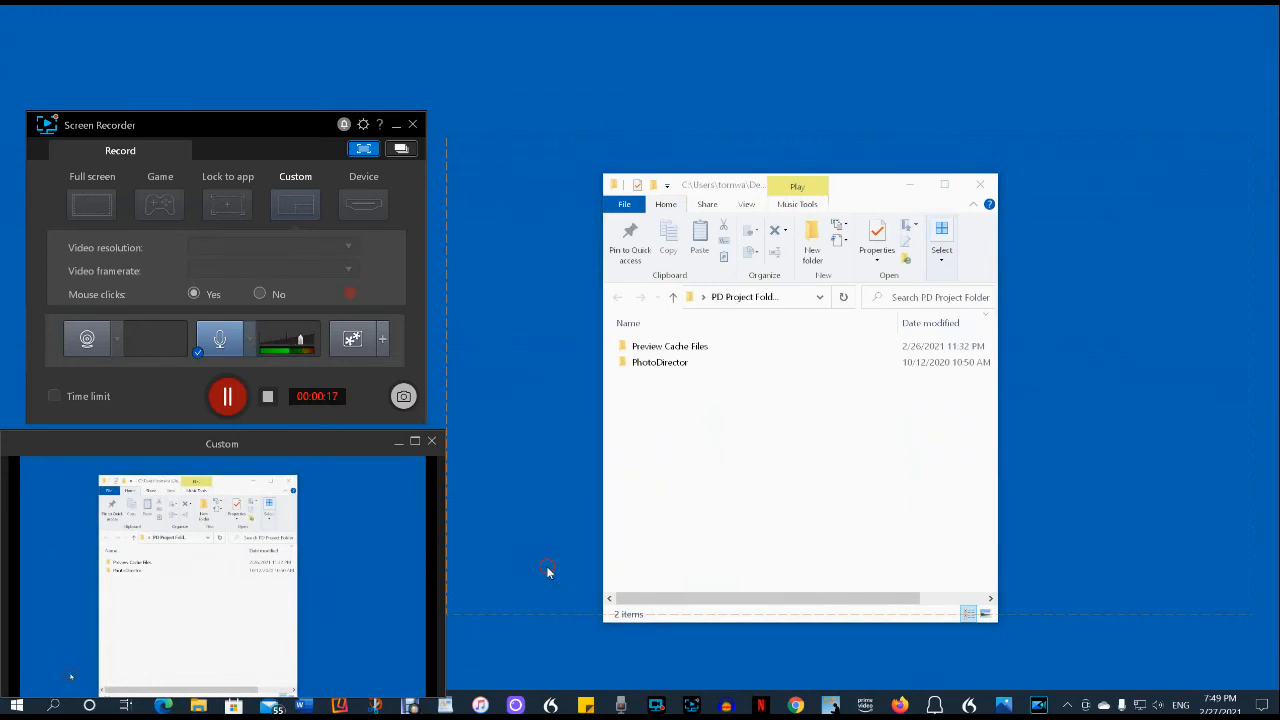
mouse_move(1179, 566)
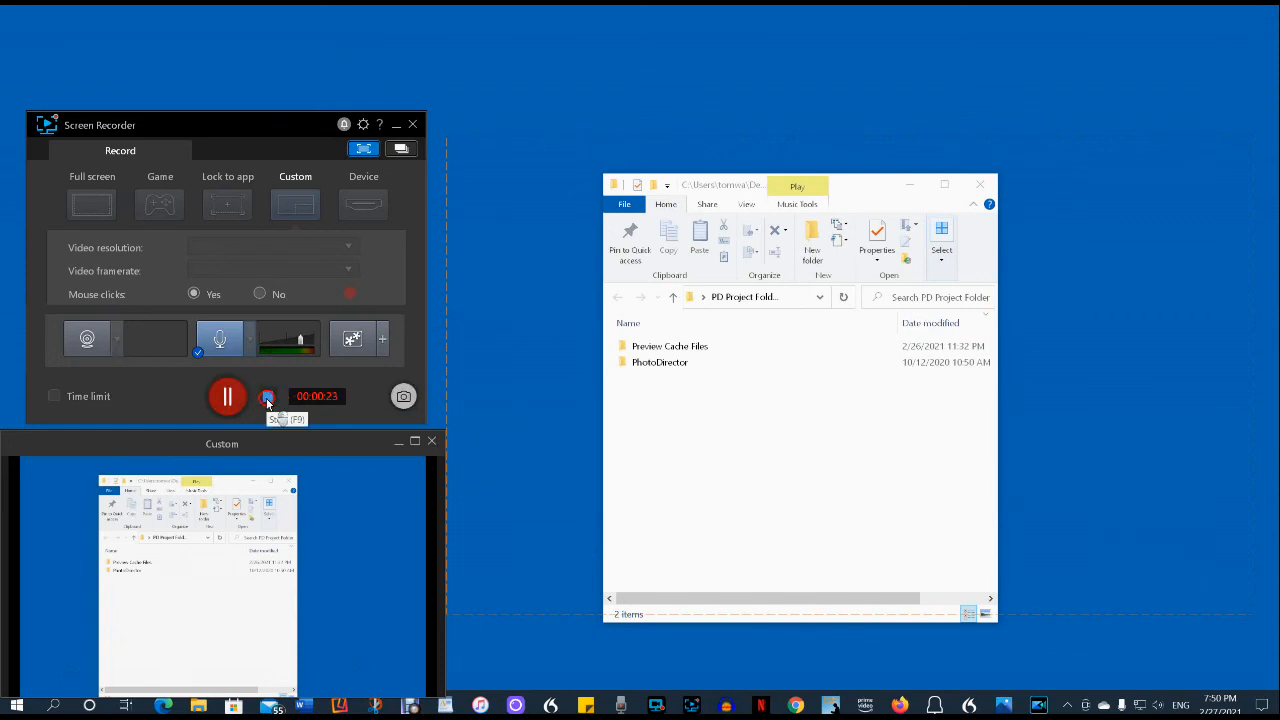
click(267, 397)
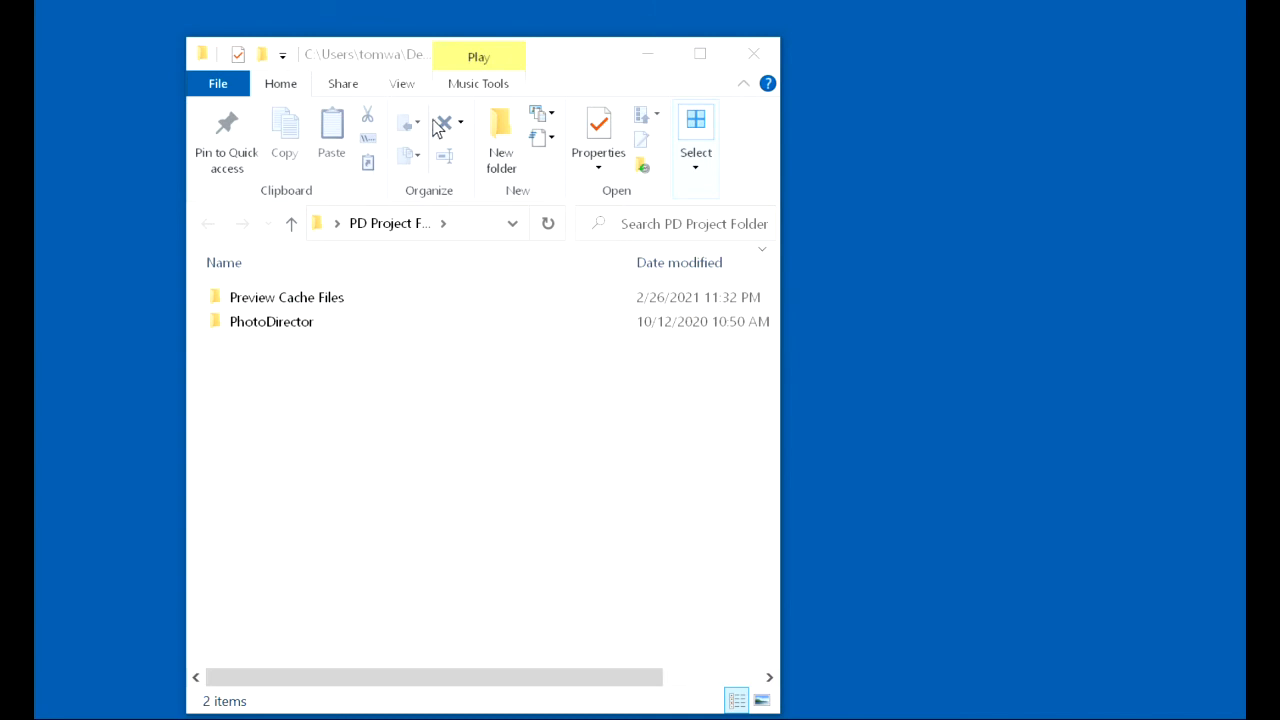
Step: Watch playback of the captured PD Project Folder clip
drag(480, 54, 687, 118)
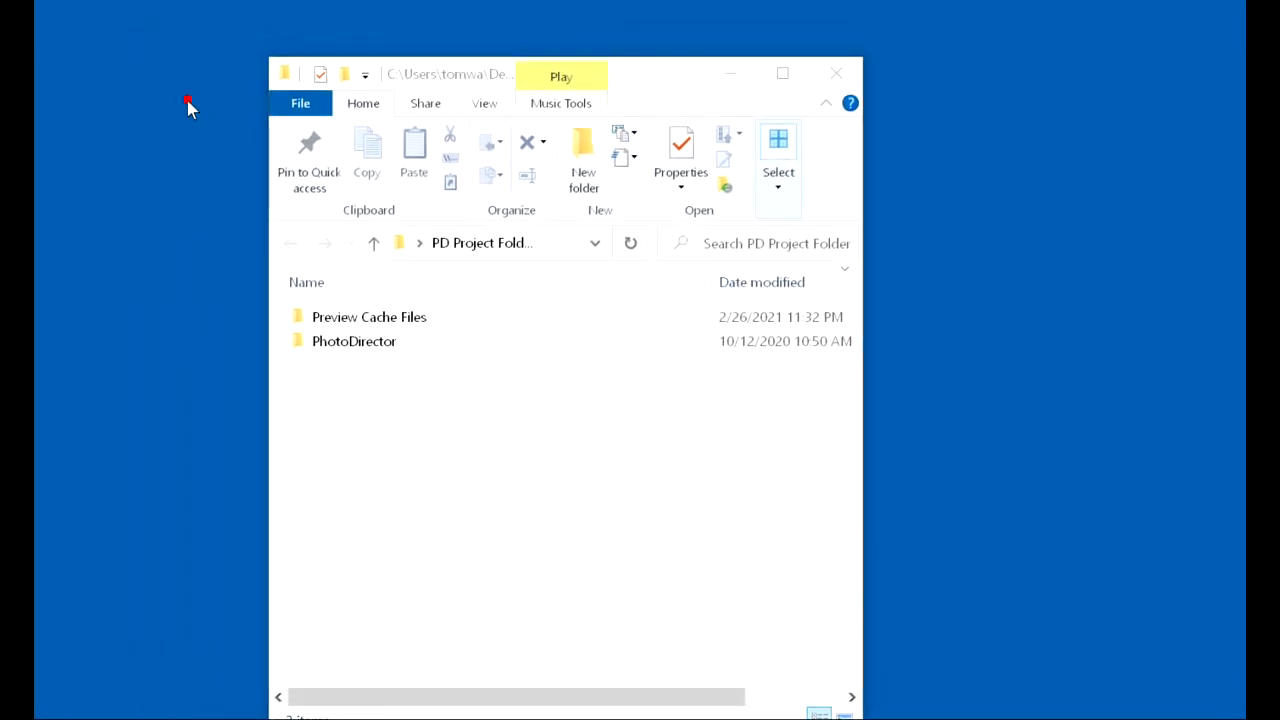
mouse_move(187, 655)
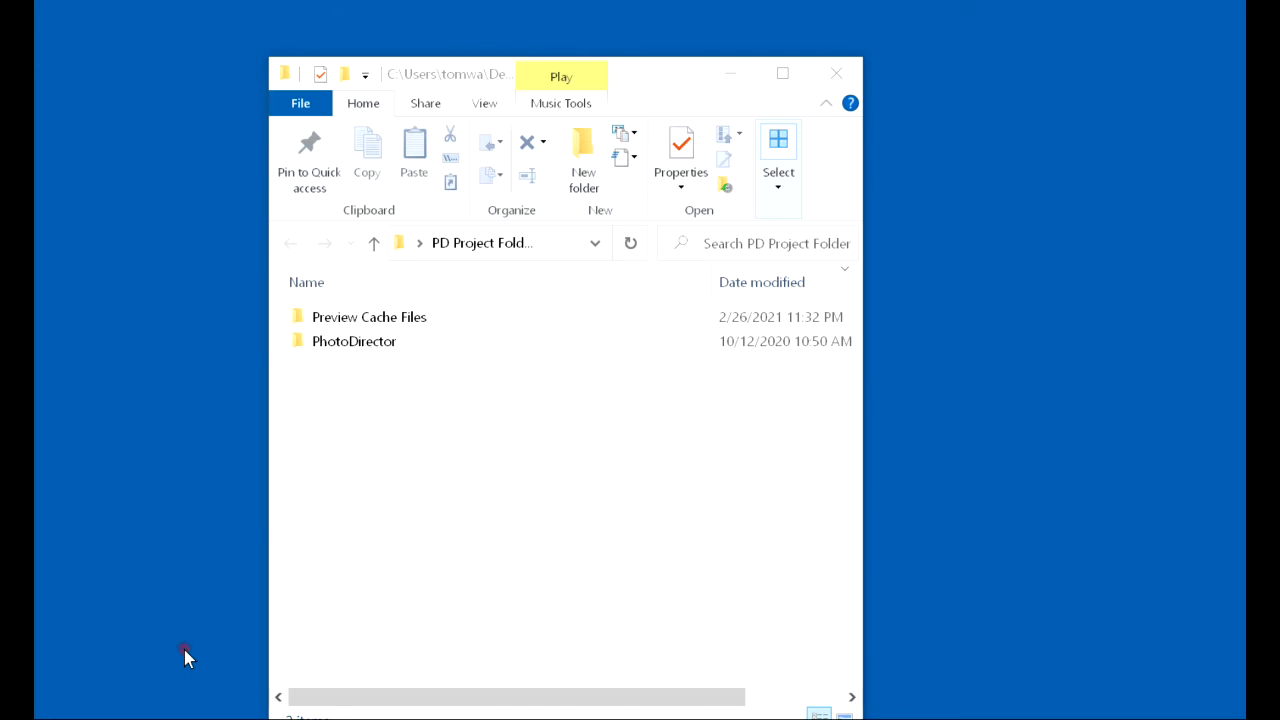
mouse_move(1140, 650)
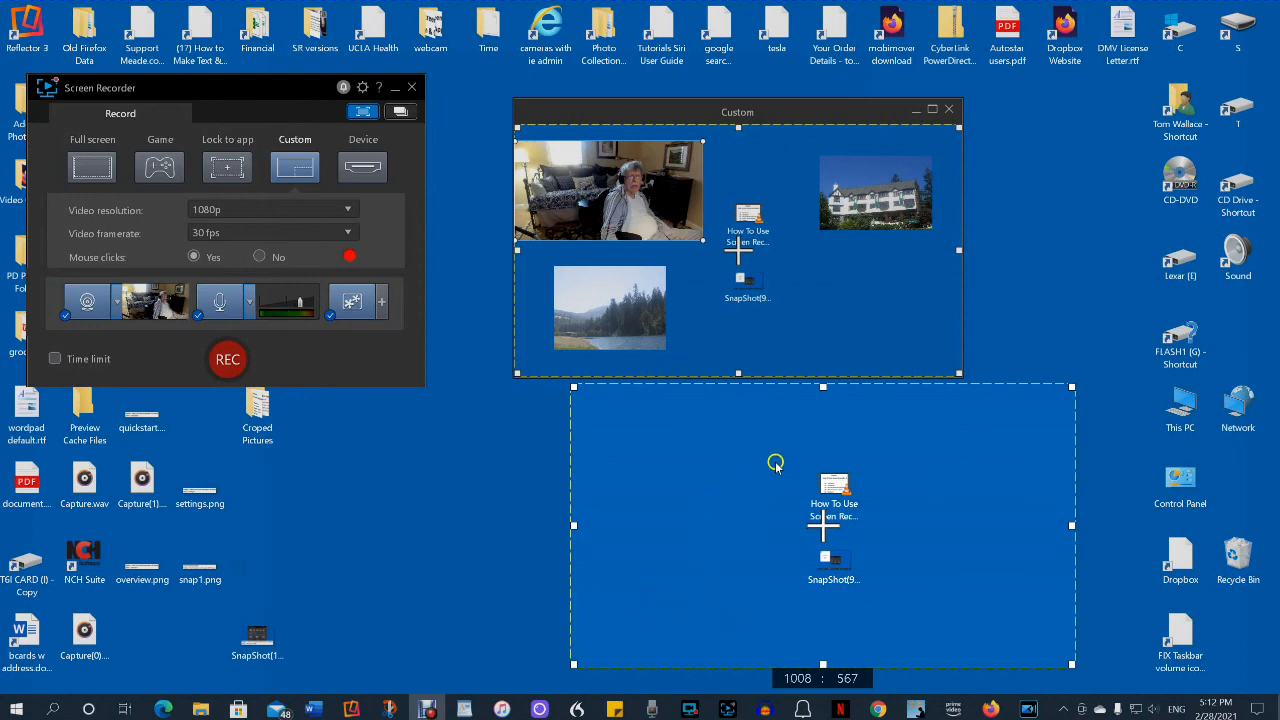
mouse_move(571, 188)
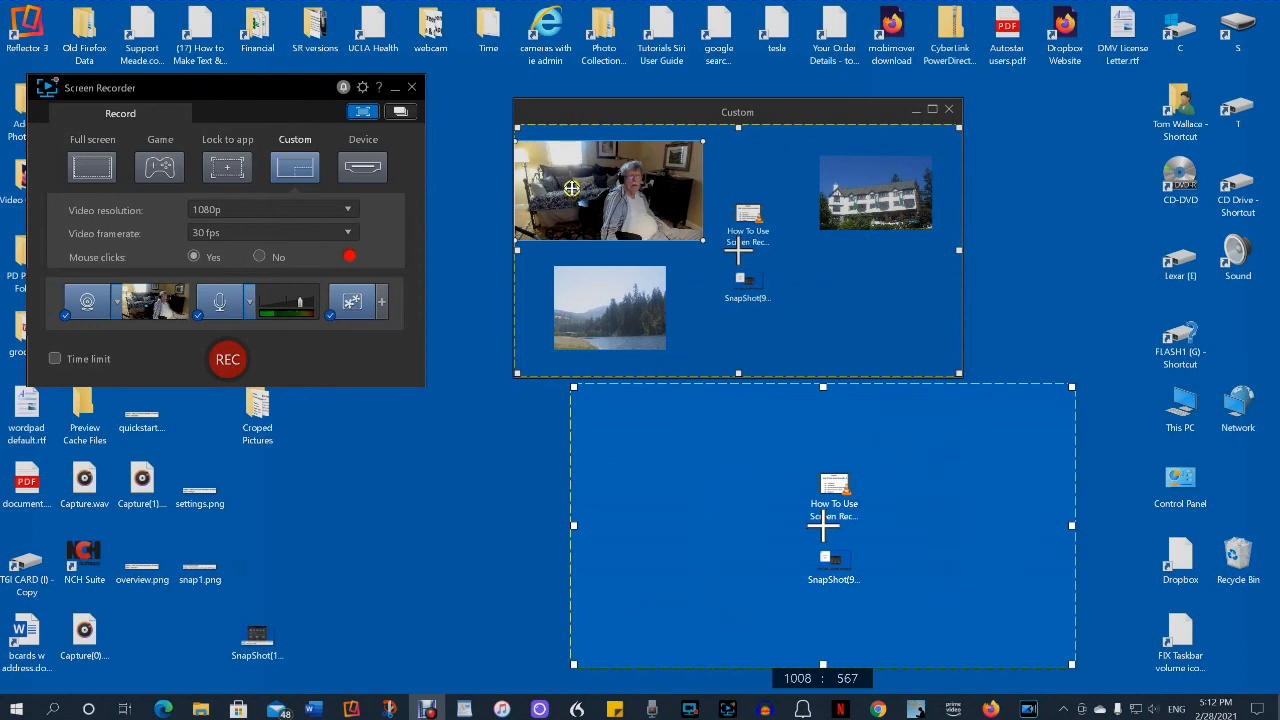
mouse_move(633, 305)
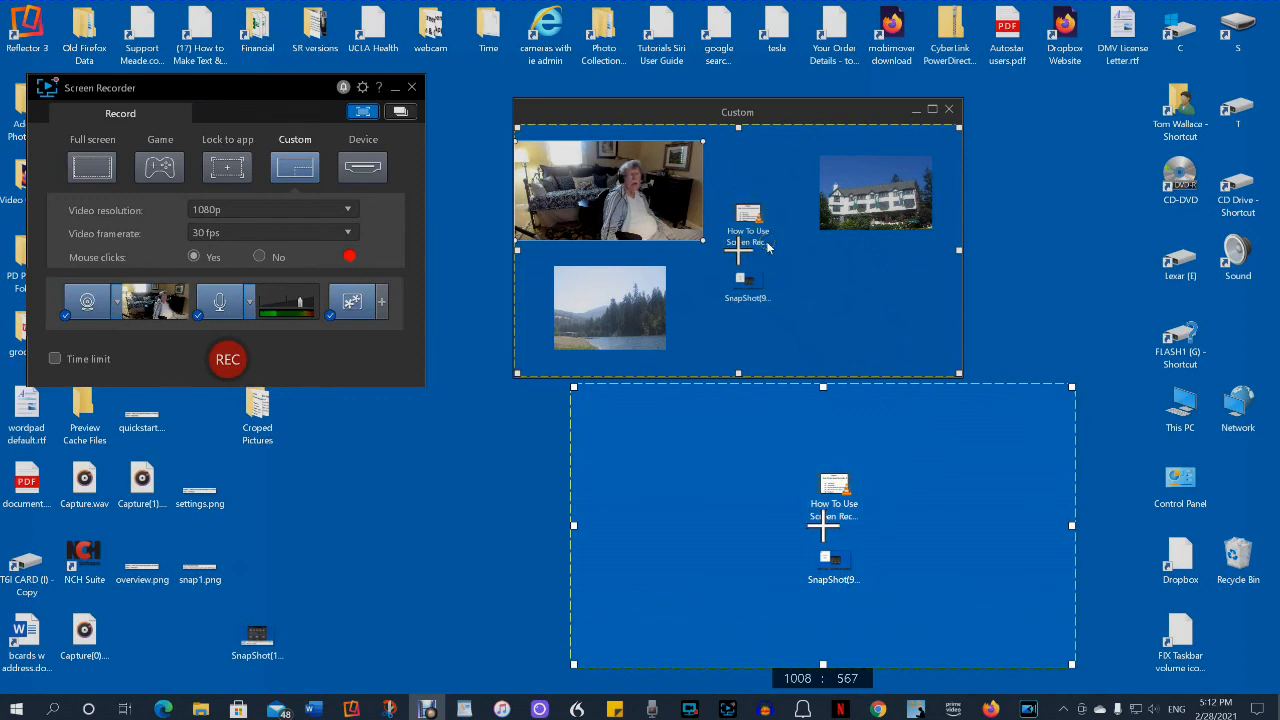
mouse_move(363, 111)
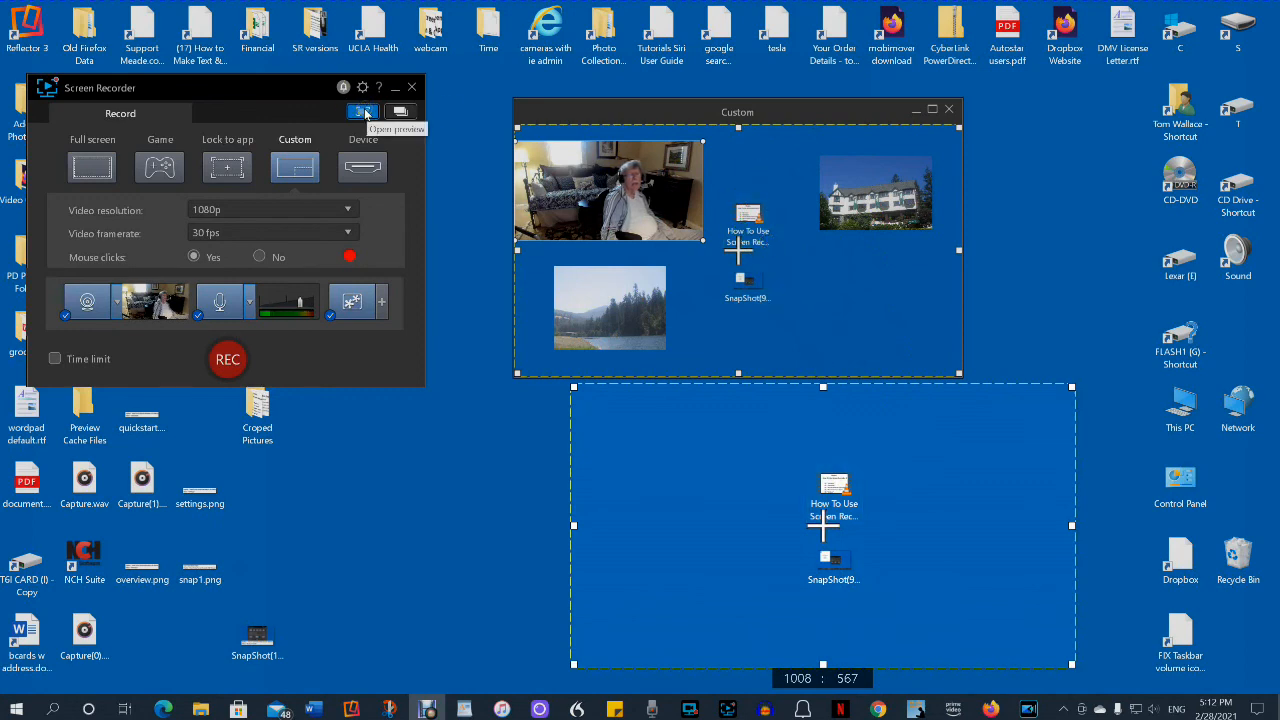